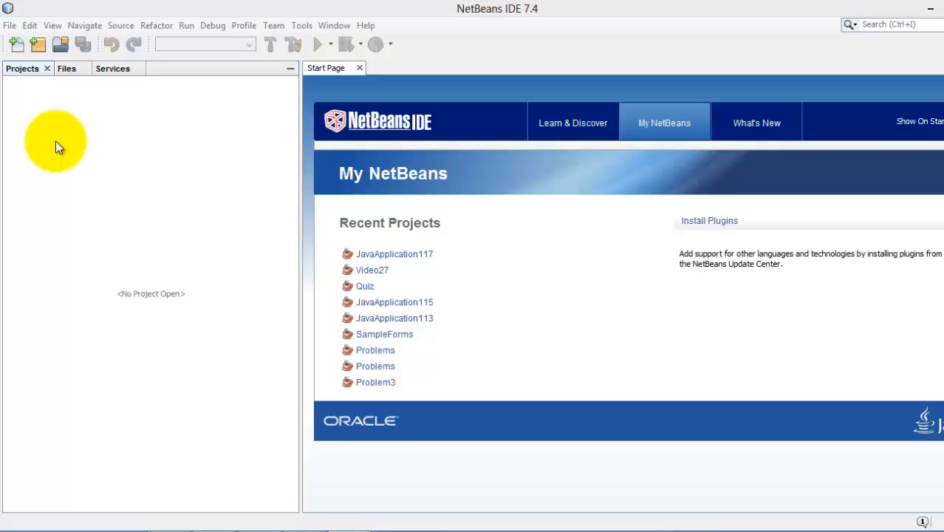
Create a new Java Application project named BigNumbers with its main class open
left_click(38, 45)
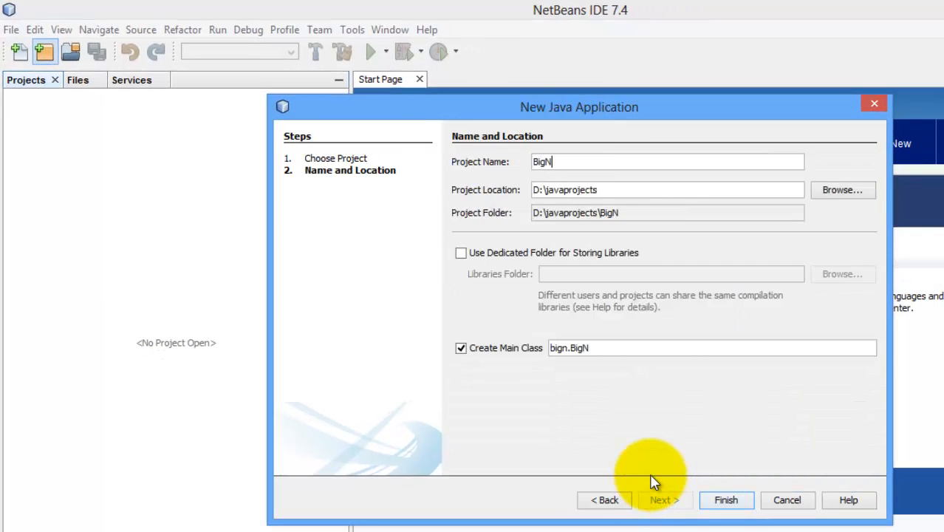
left_click(787, 501)
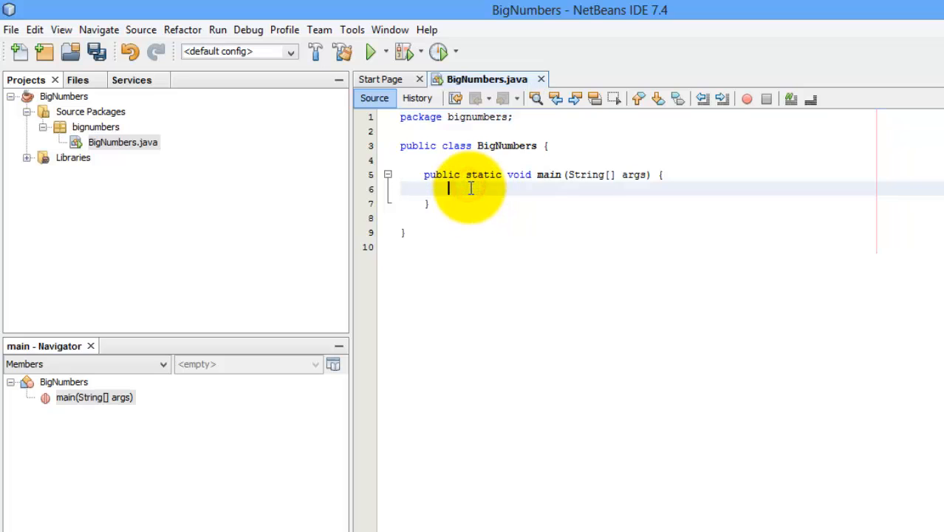
type("int n=2147")
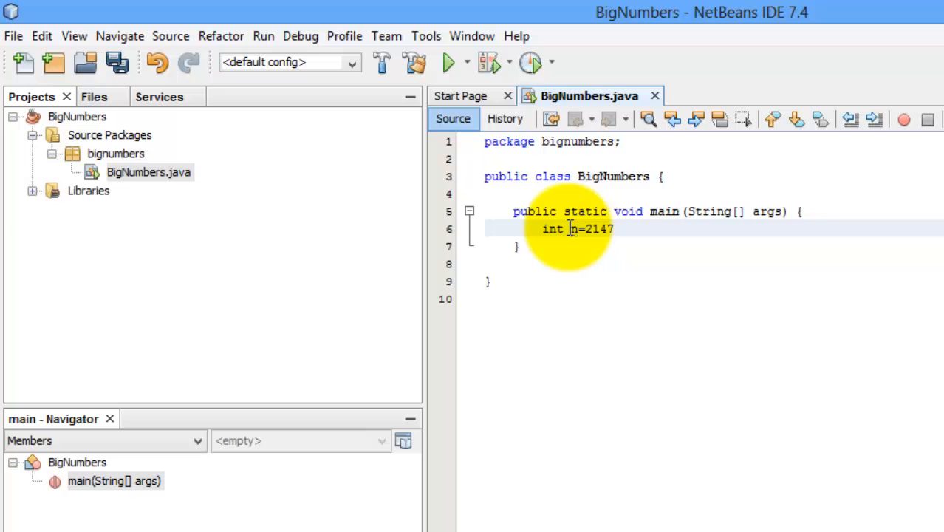
type("483")
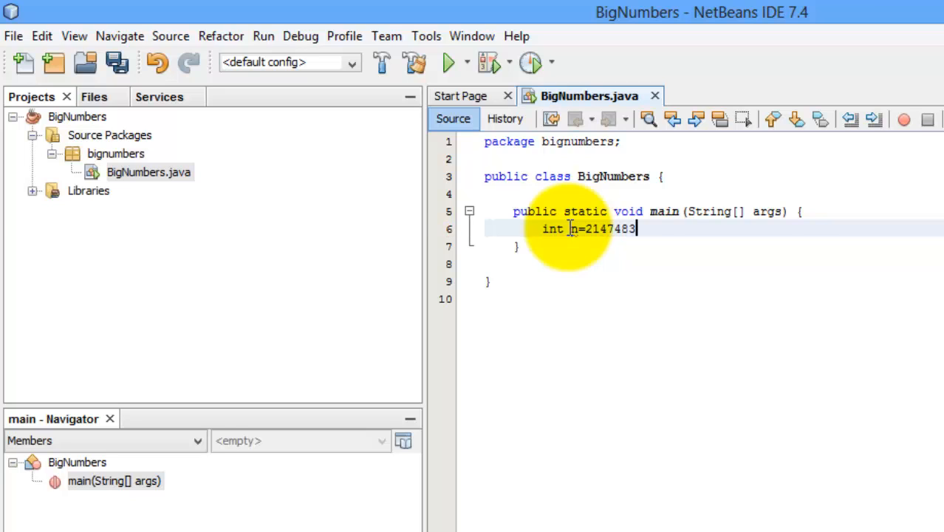
type("647;")
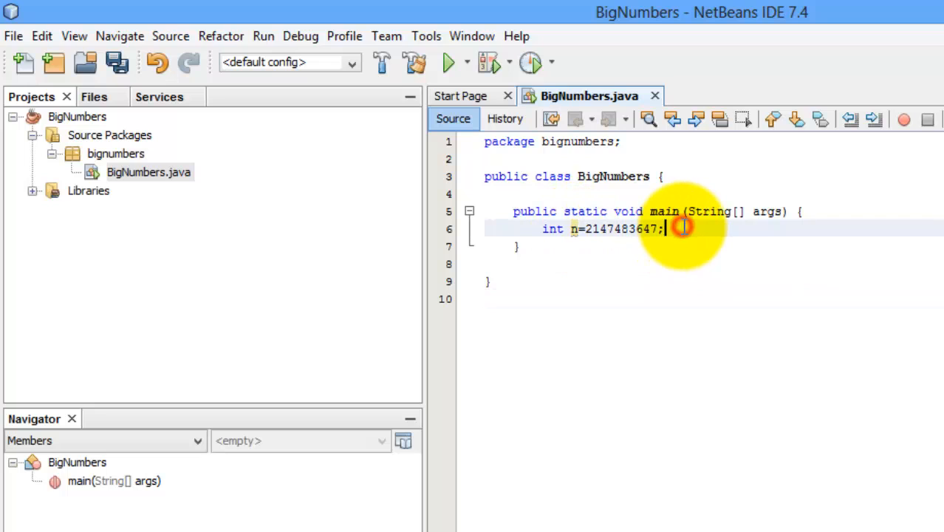
type("System.")
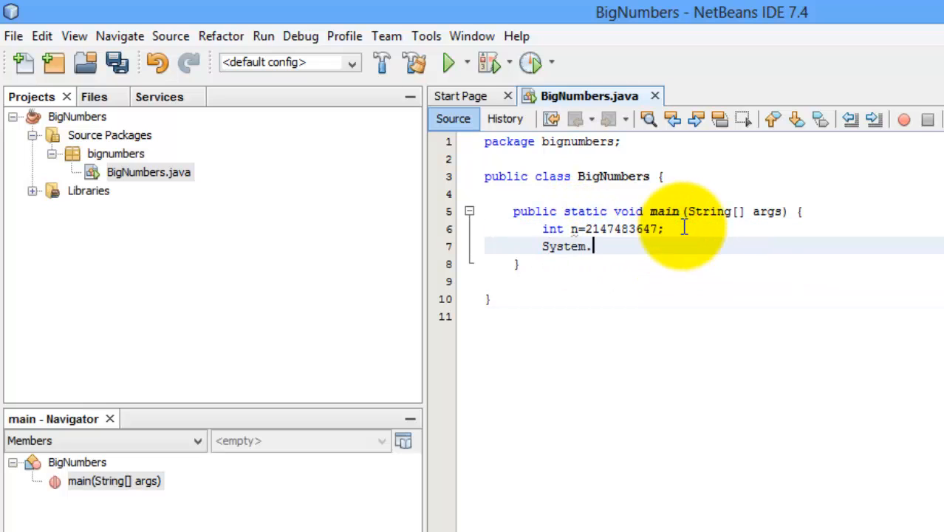
type("out.print")
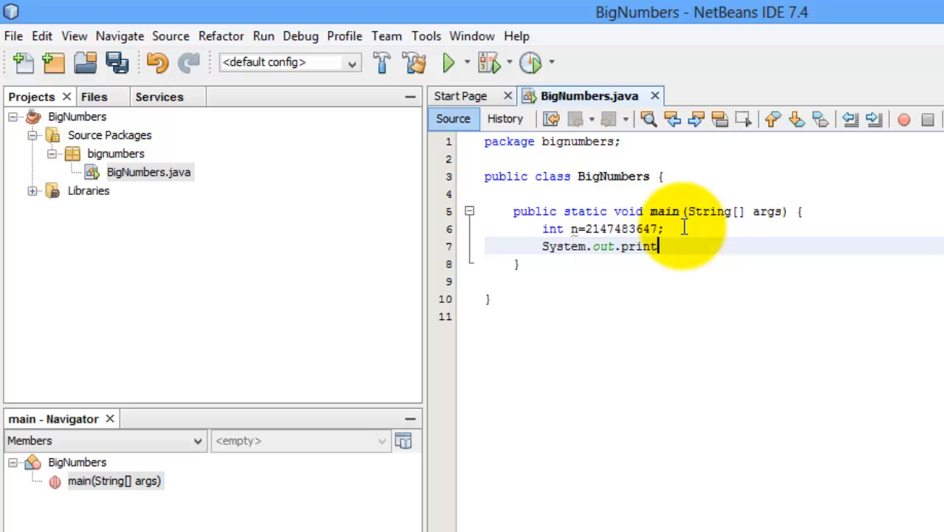
type("ln(n)")
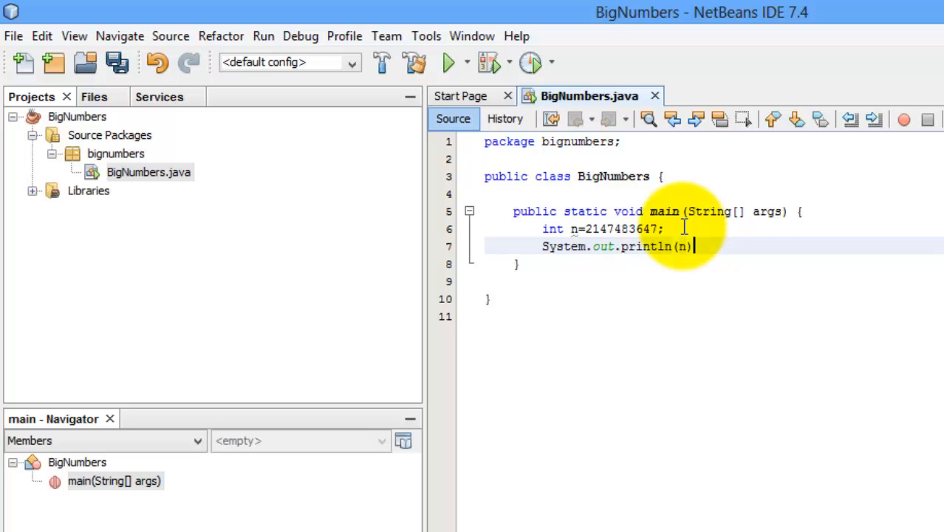
left_click(450, 62)
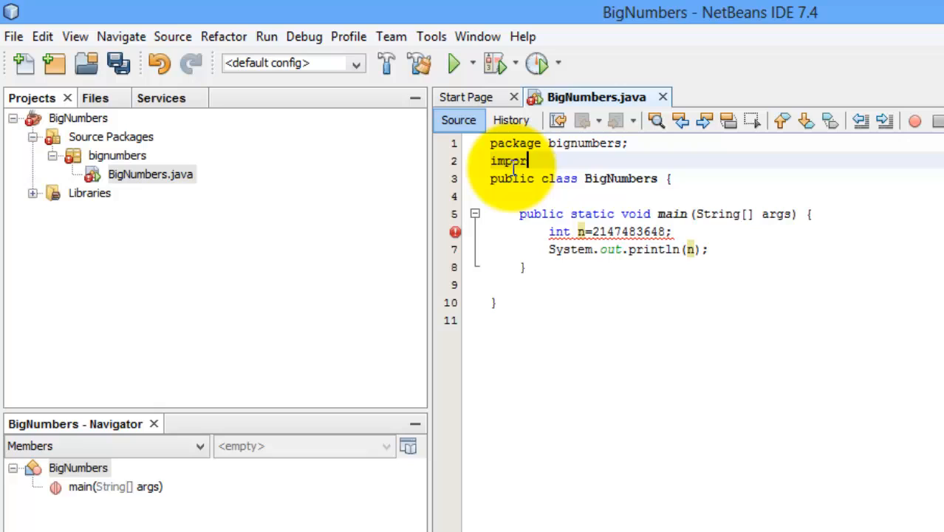
type("java.math.BigInteger;")
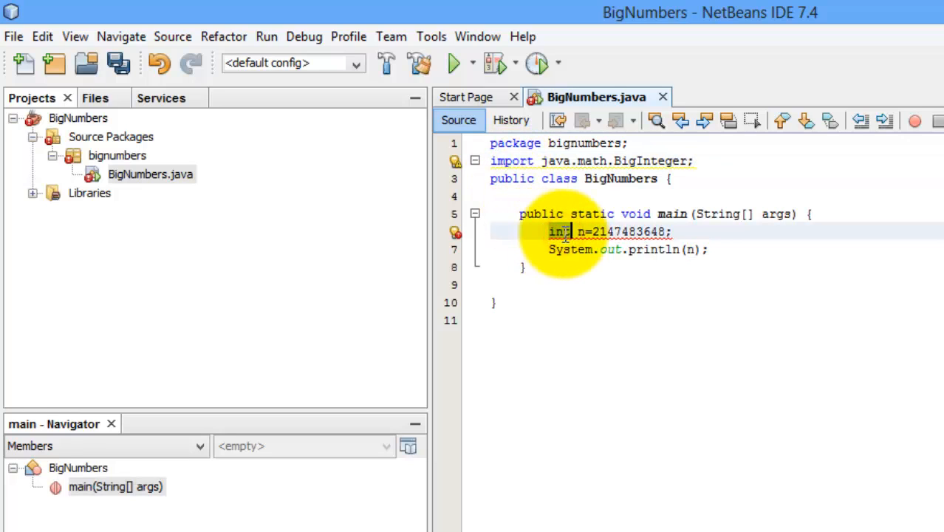
type("BigInteger")
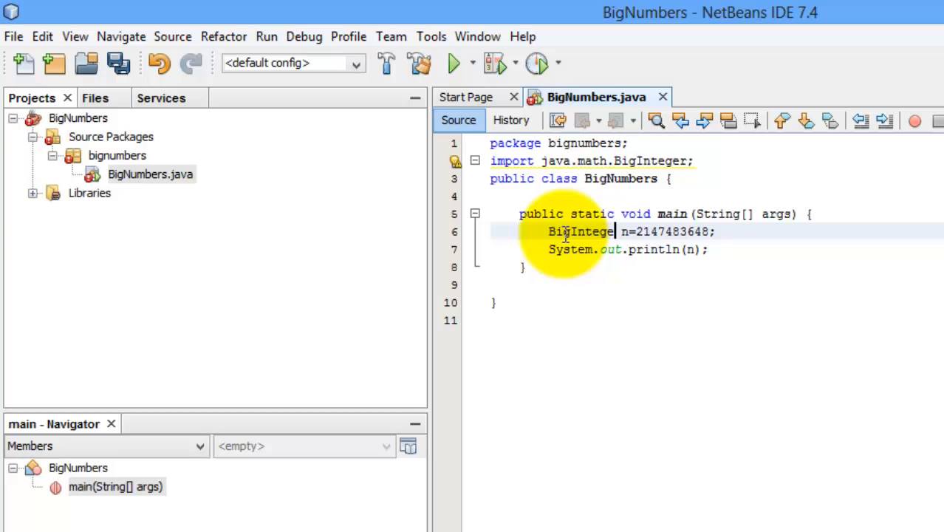
type("new")
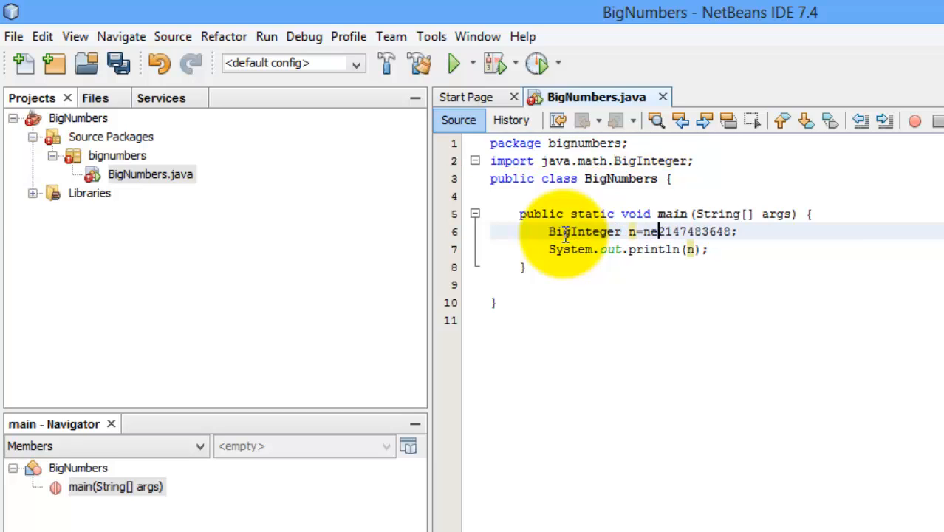
type("BigInteger(")
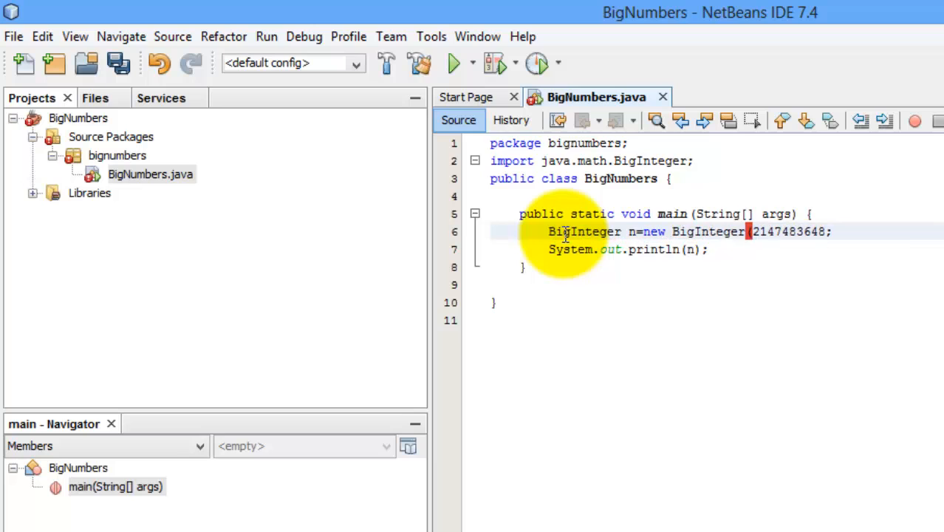
type("\"")
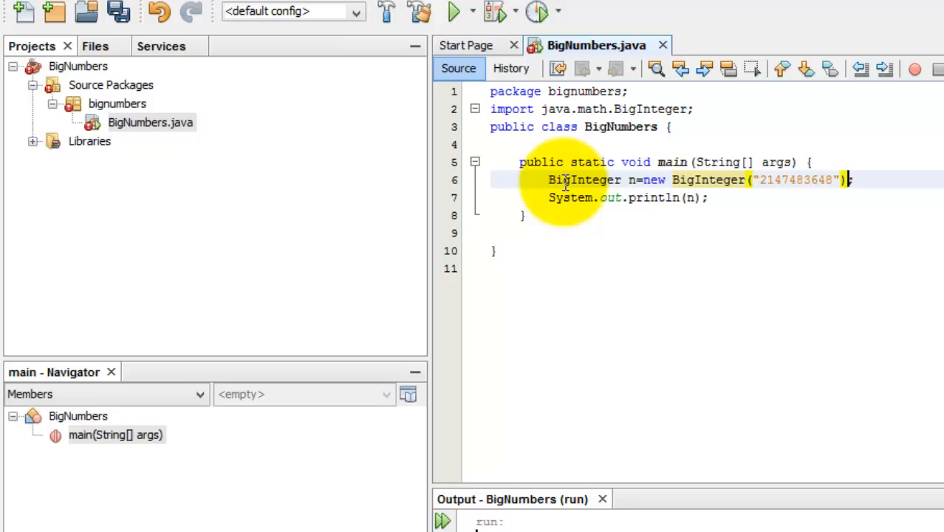
Append a long run of zeros to the BigInteger string and run to print the huge number
left_click(453, 11)
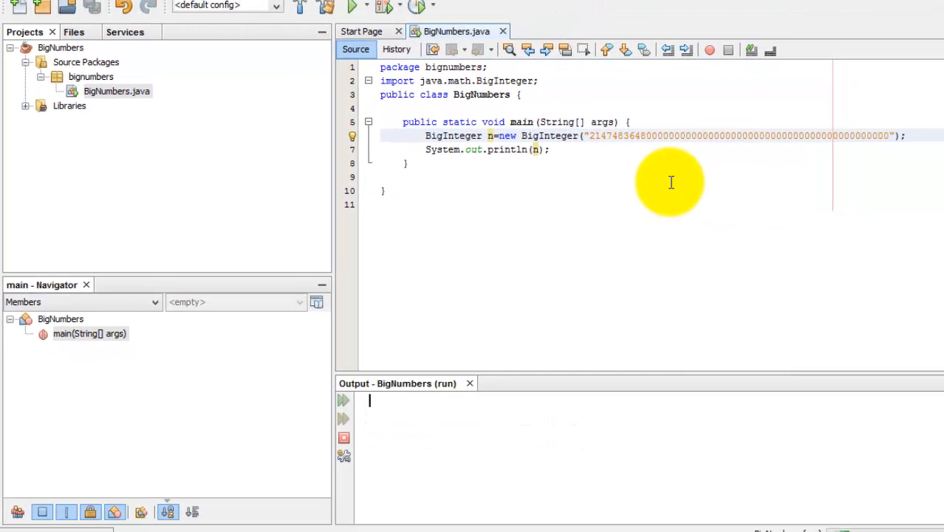
left_click(353, 8)
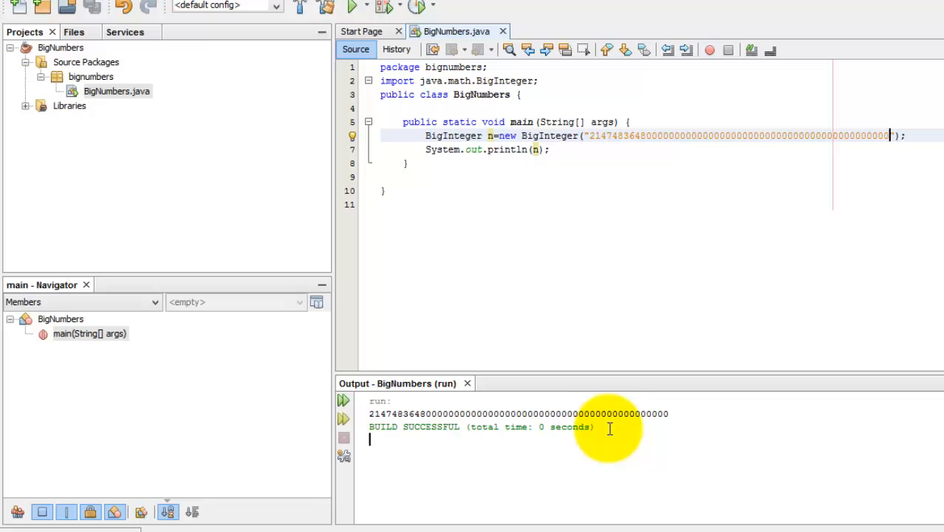
mouse_move(621, 414)
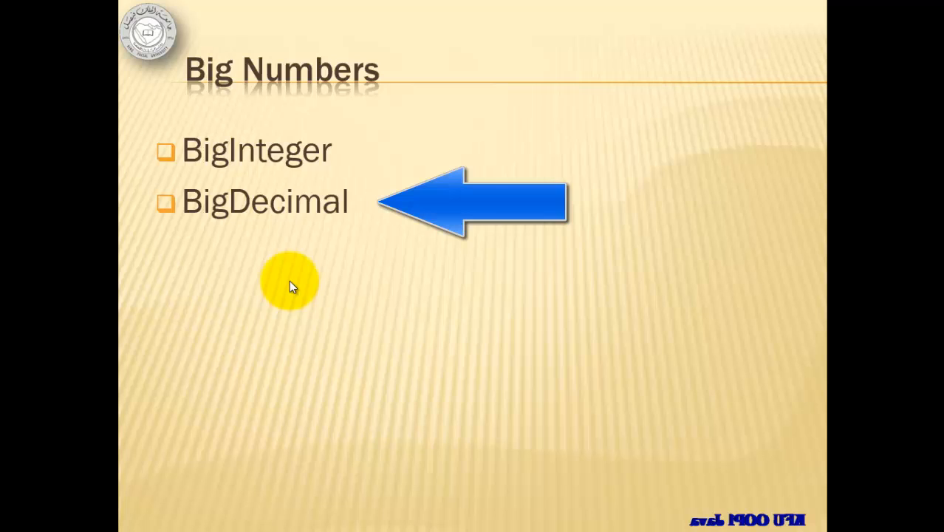
Advance the slideshow to the BigInteger slide with its constants and constructor
left_click(291, 286)
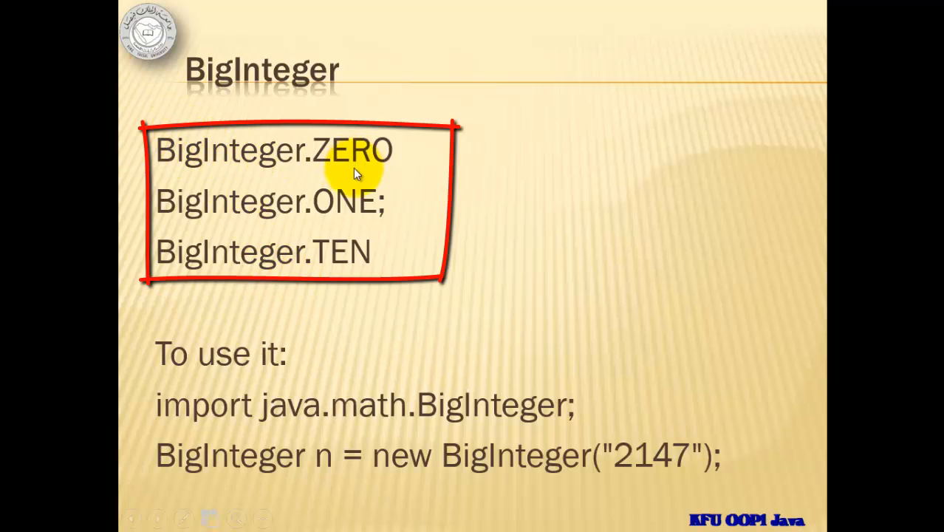
mouse_move(362, 251)
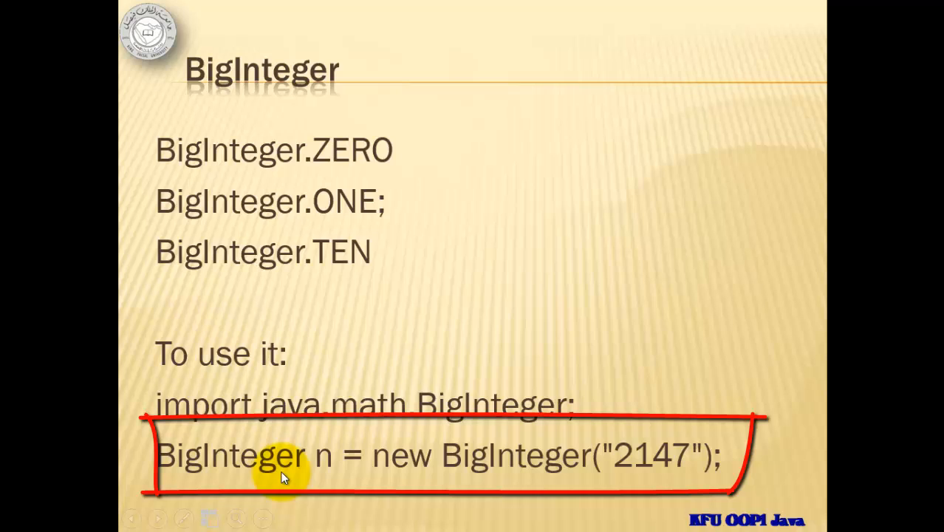
mouse_move(410, 476)
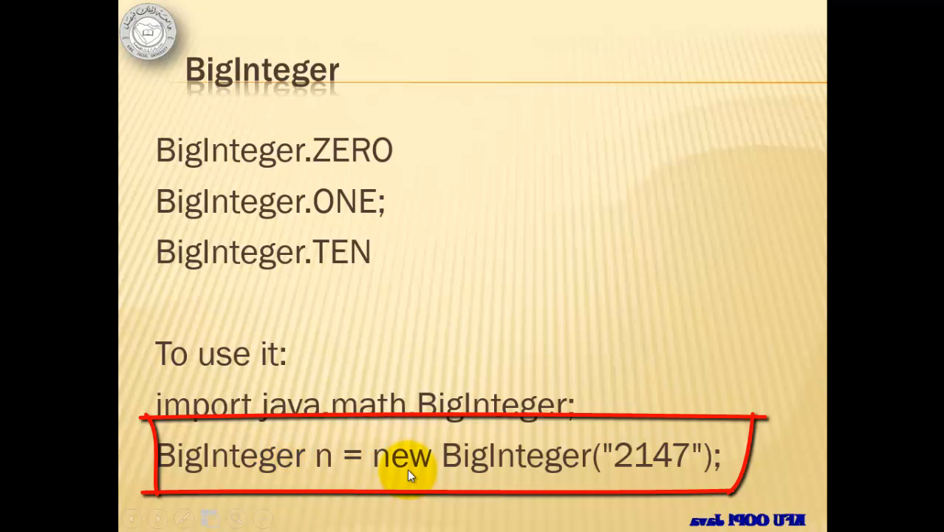
mouse_move(617, 469)
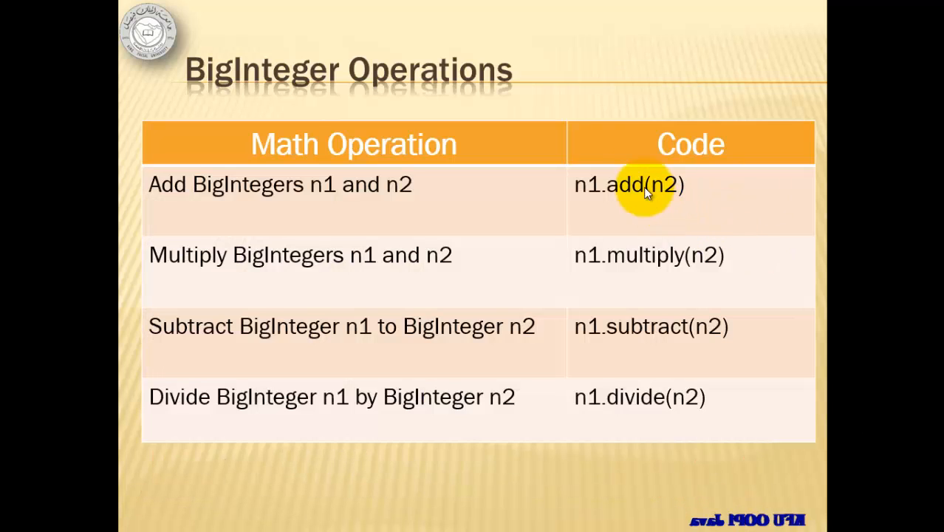
mouse_move(653, 397)
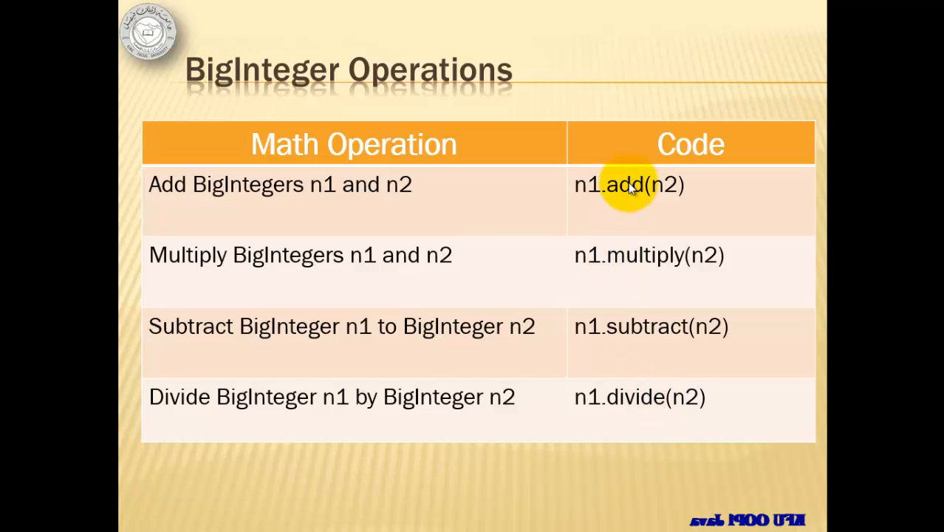
mouse_move(609, 462)
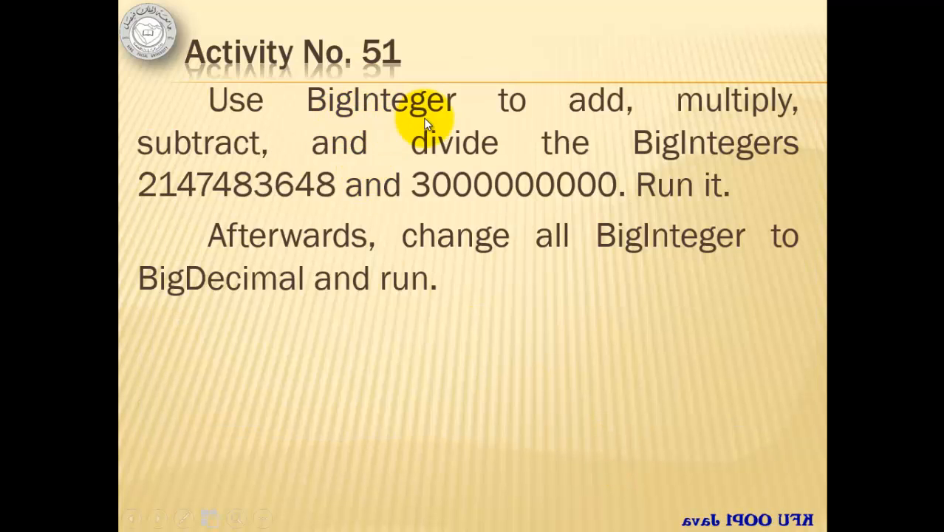
mouse_move(391, 164)
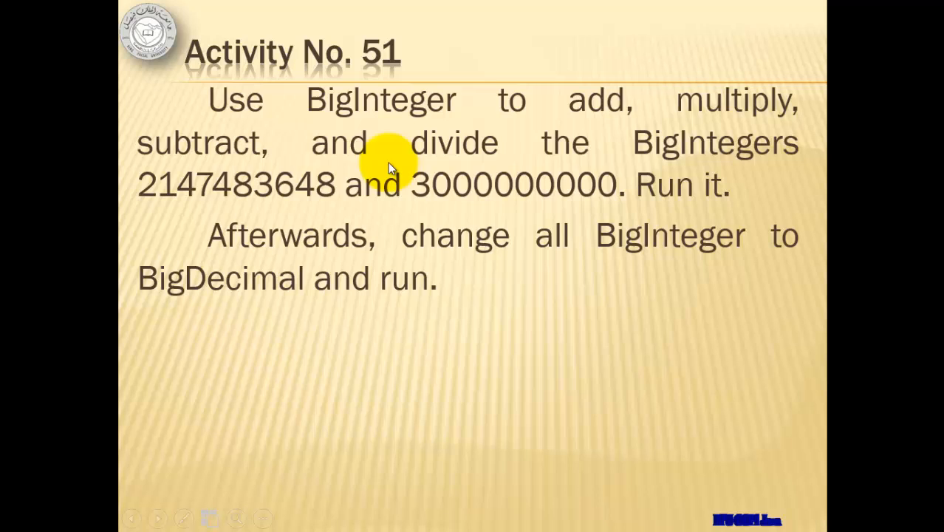
mouse_move(233, 199)
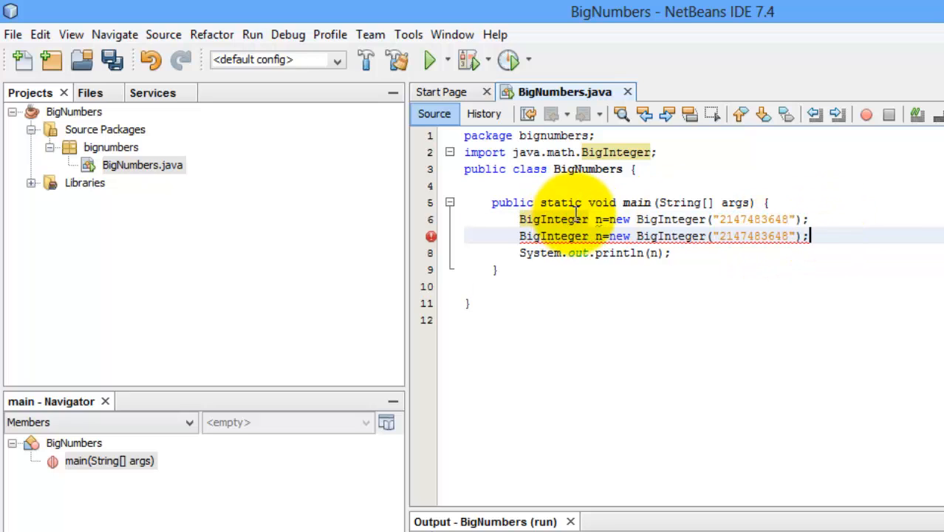
type("1")
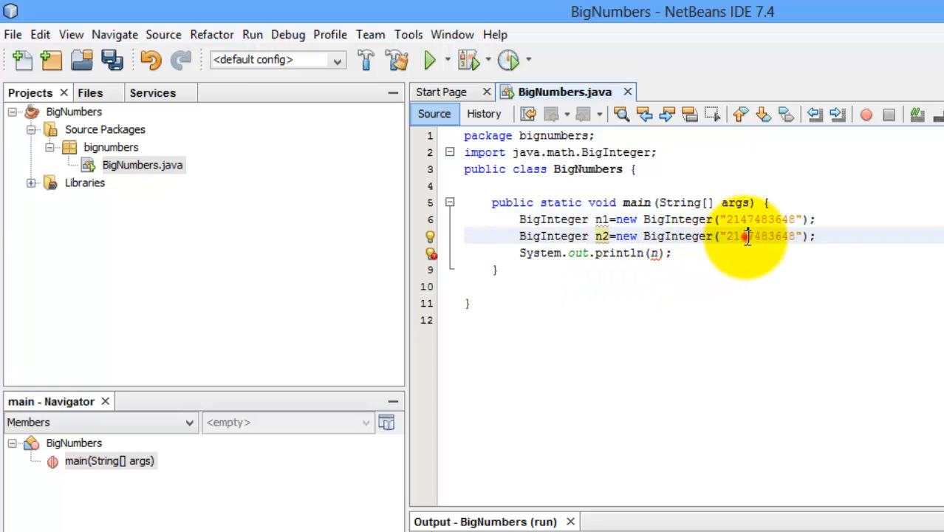
type("3")
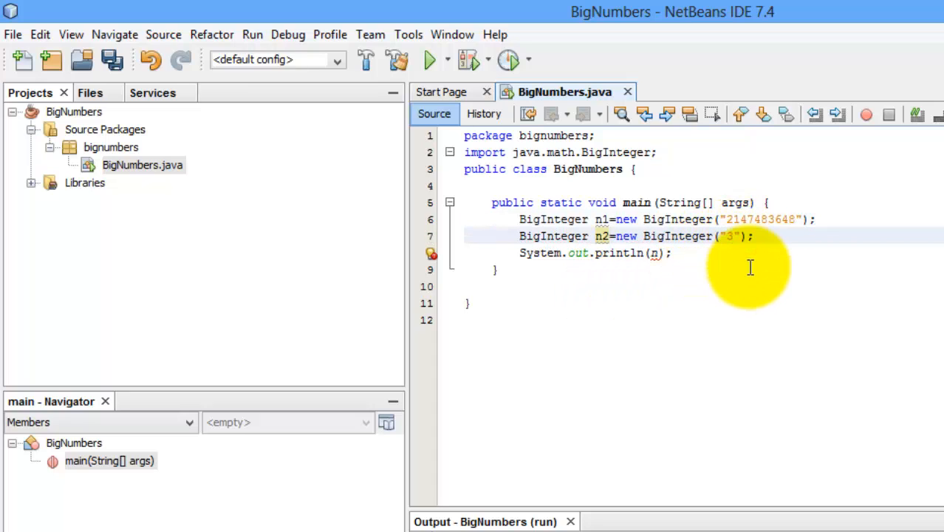
type("000000")
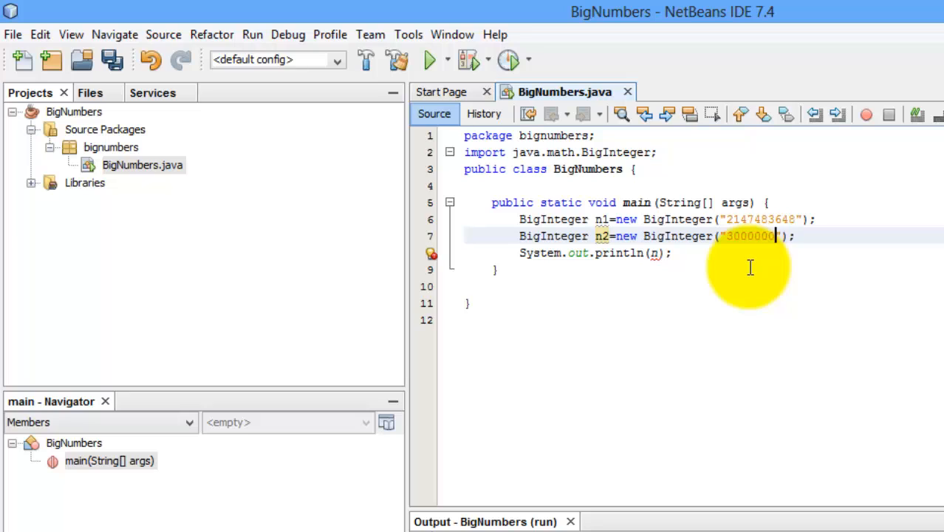
type("000")
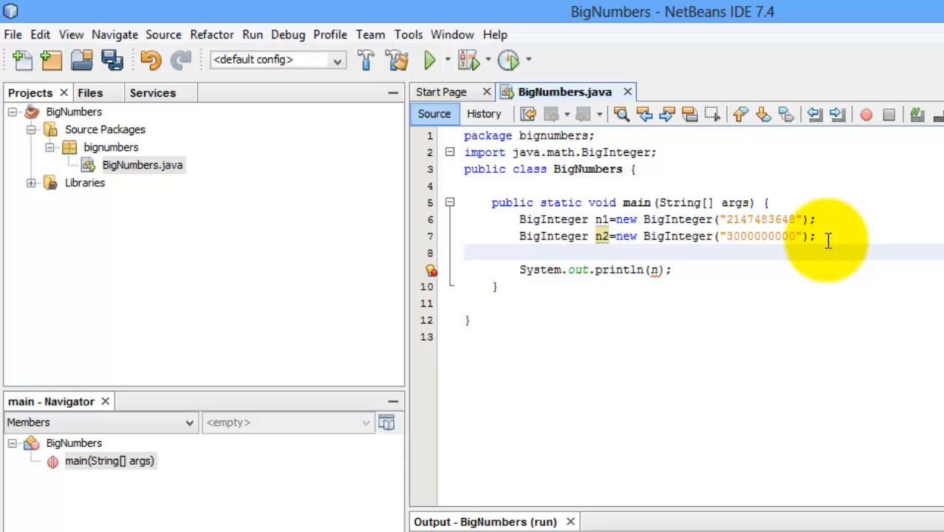
Declare BigInteger sum initialised to BigInteger.ZERO
type("BigInteger")
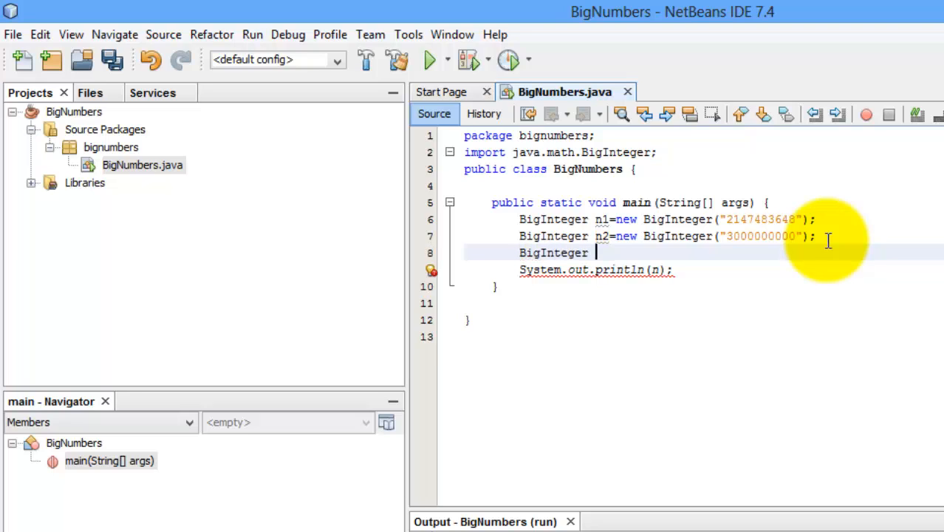
type("sum")
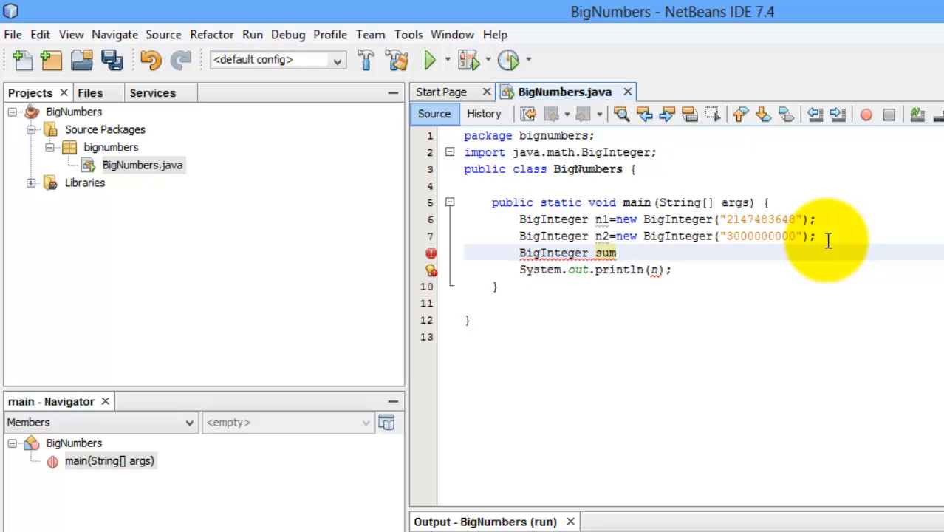
type(";")
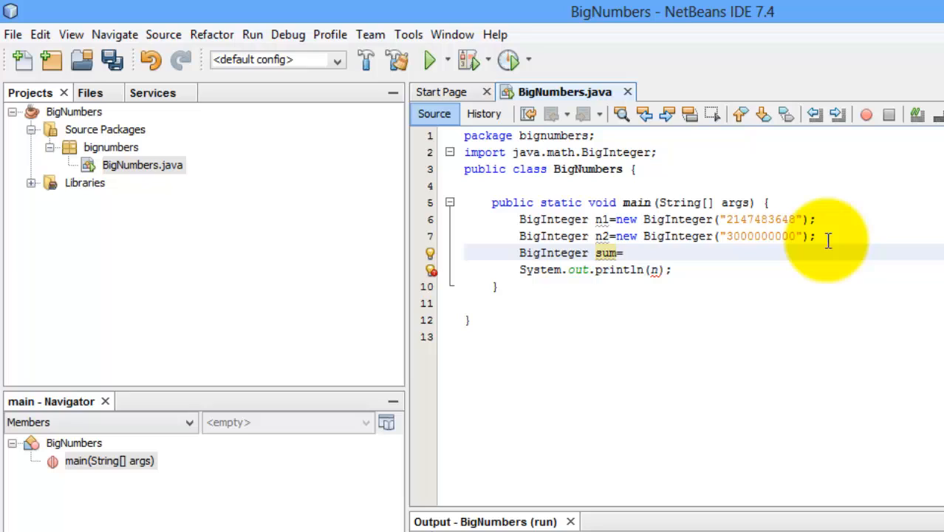
type("=Big")
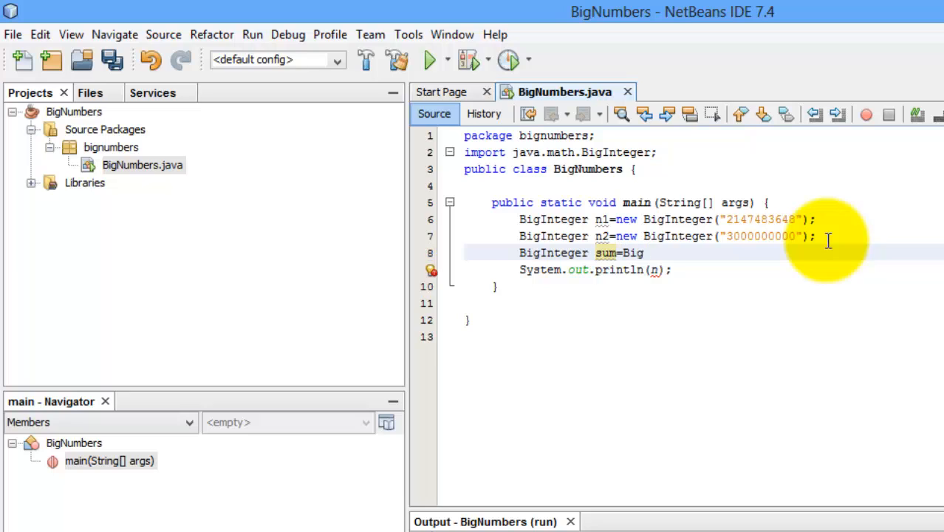
type("Integer")
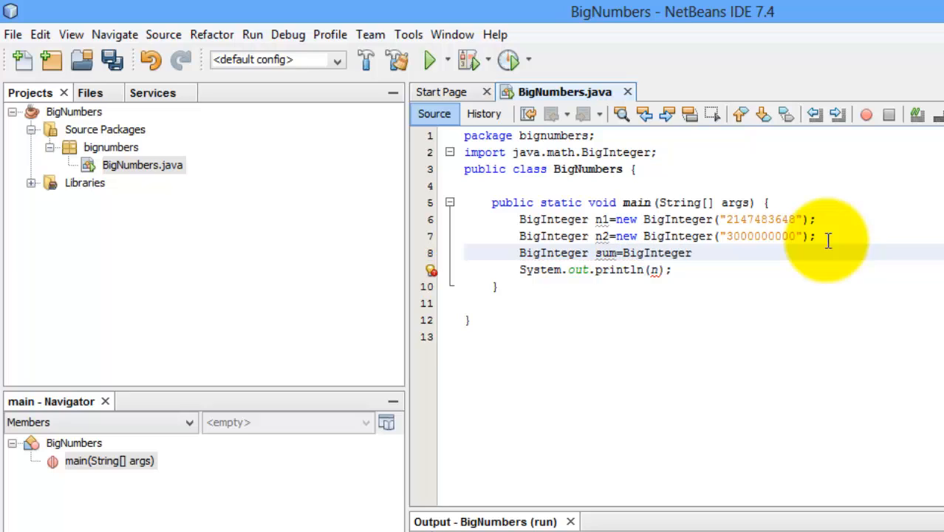
type(".ZERO;")
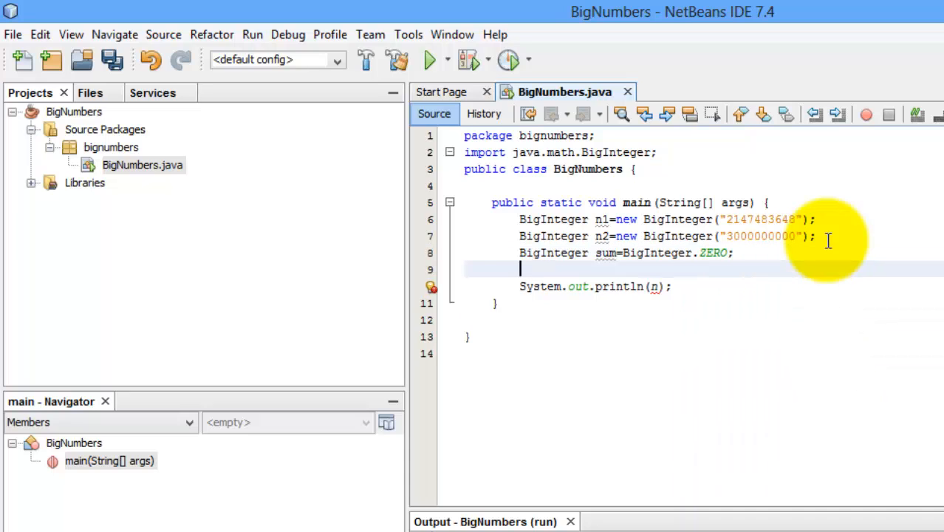
Declare BigInteger variables product, difference and quotient on a new line
type("BigInteger")
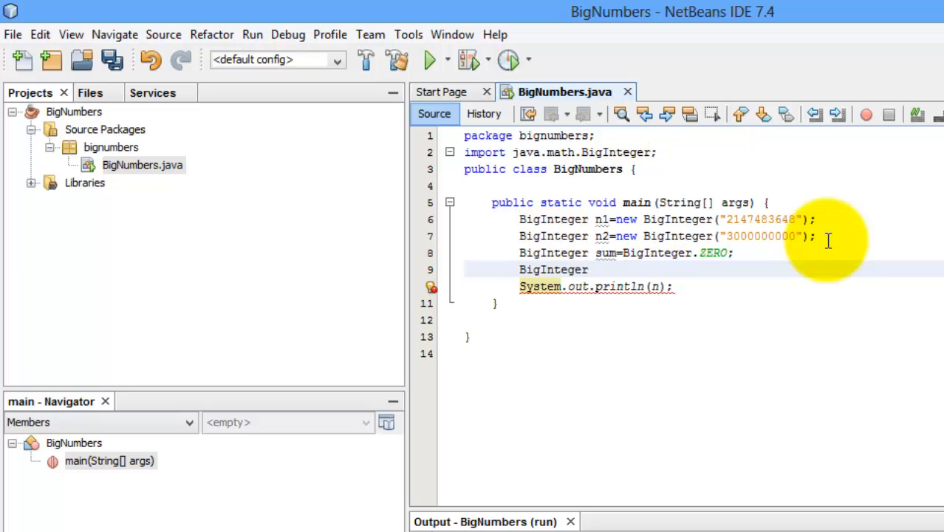
type("product,")
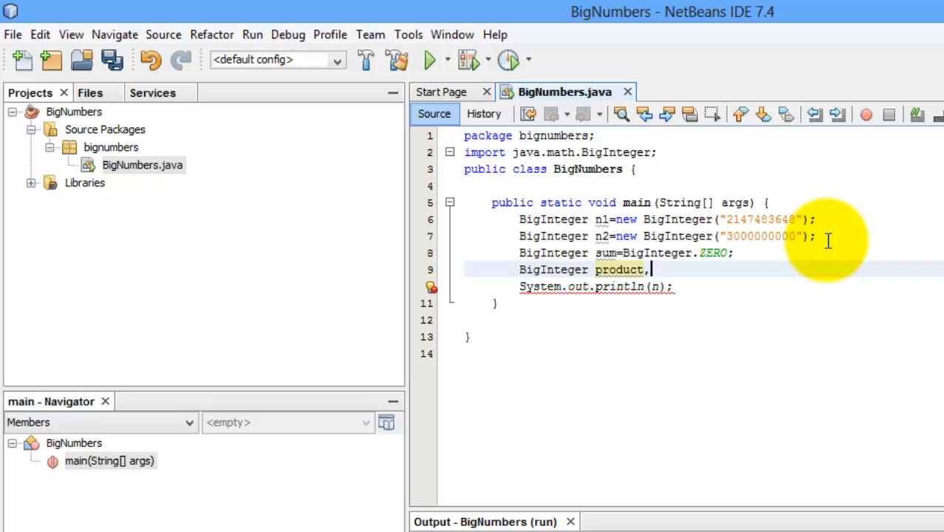
type("d")
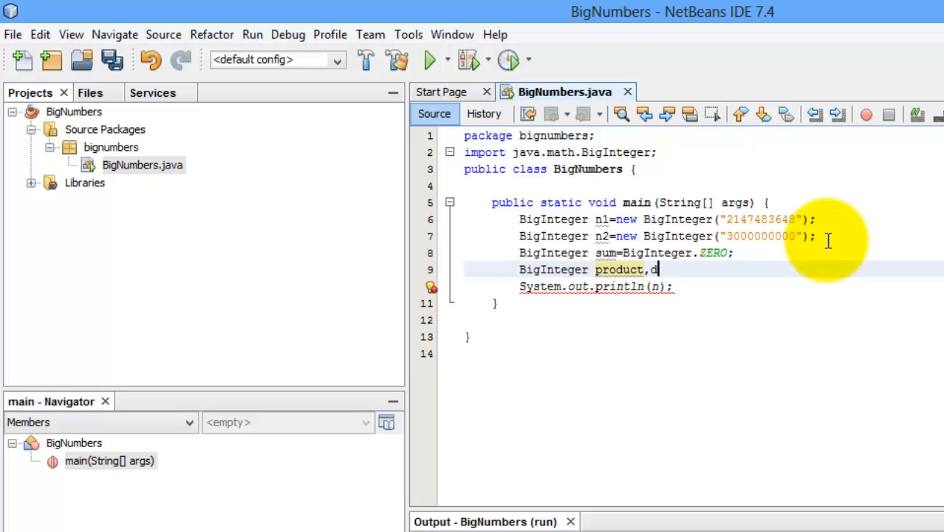
type("ifference")
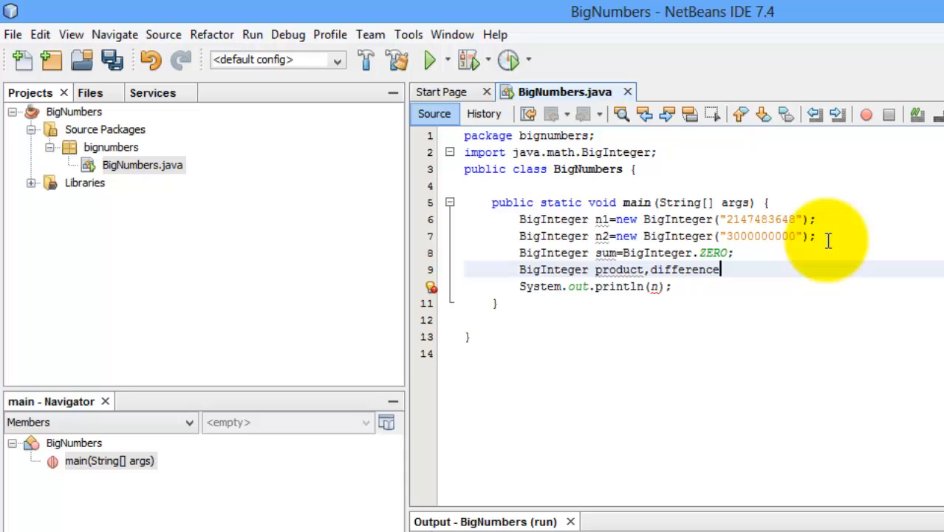
type(",quotient;")
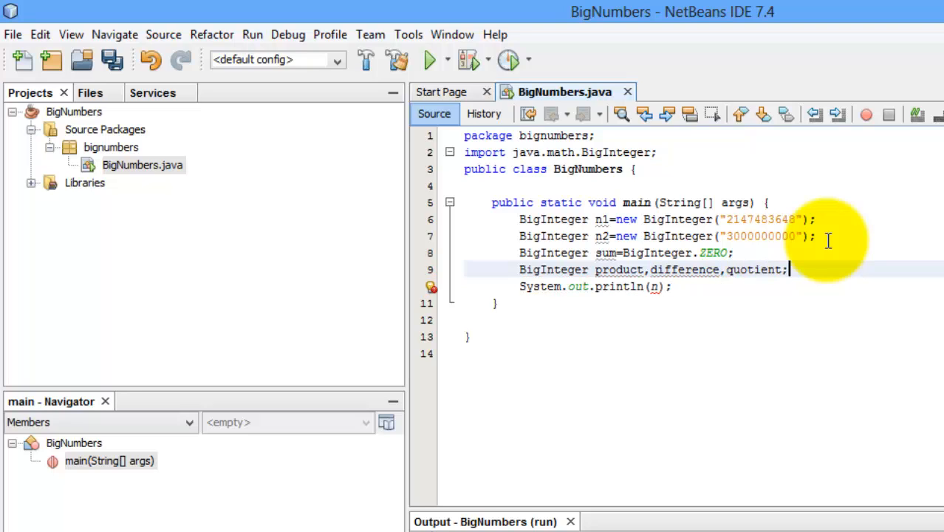
key("enter")
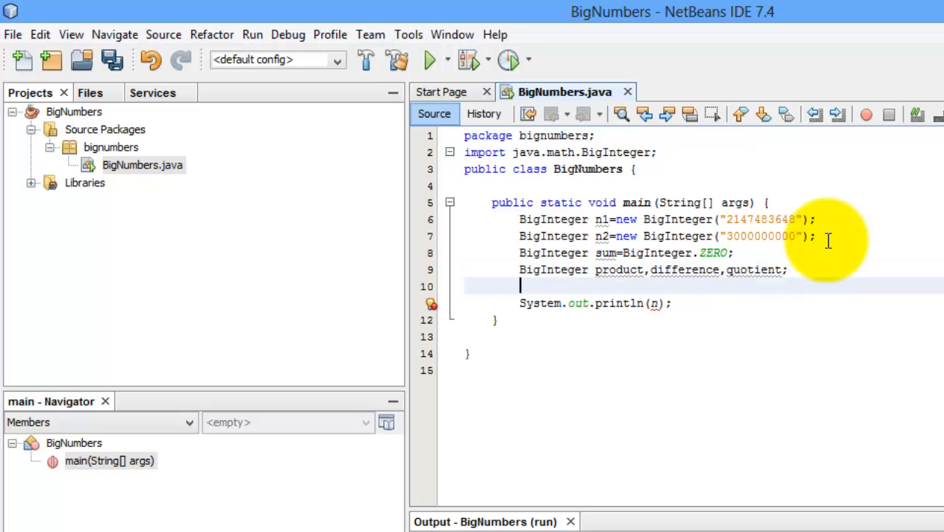
Compute sum with n1.add(n2) and product with n1.multiply
type("sum=")
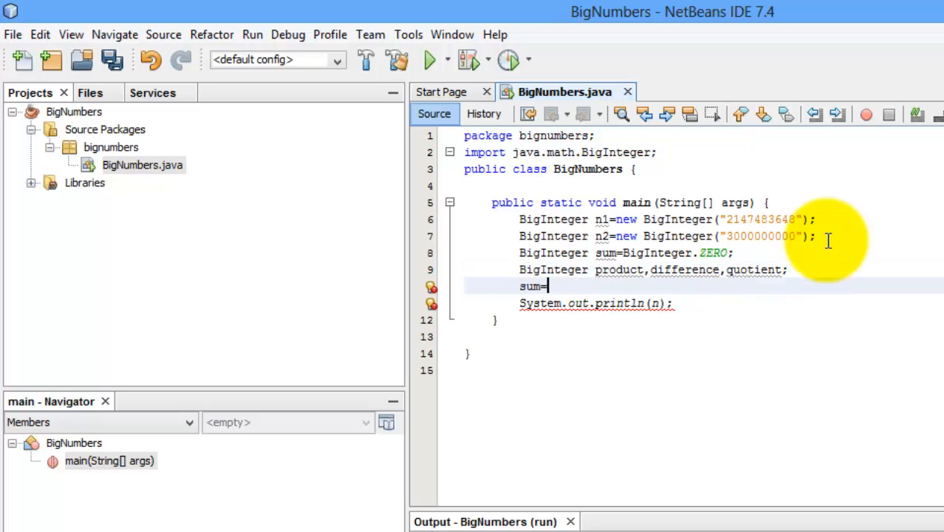
type("n1")
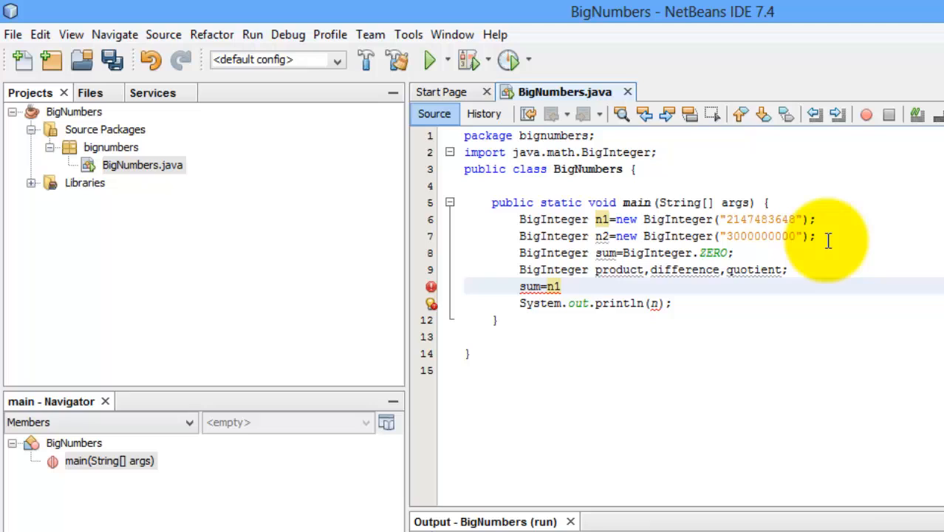
type(".add")
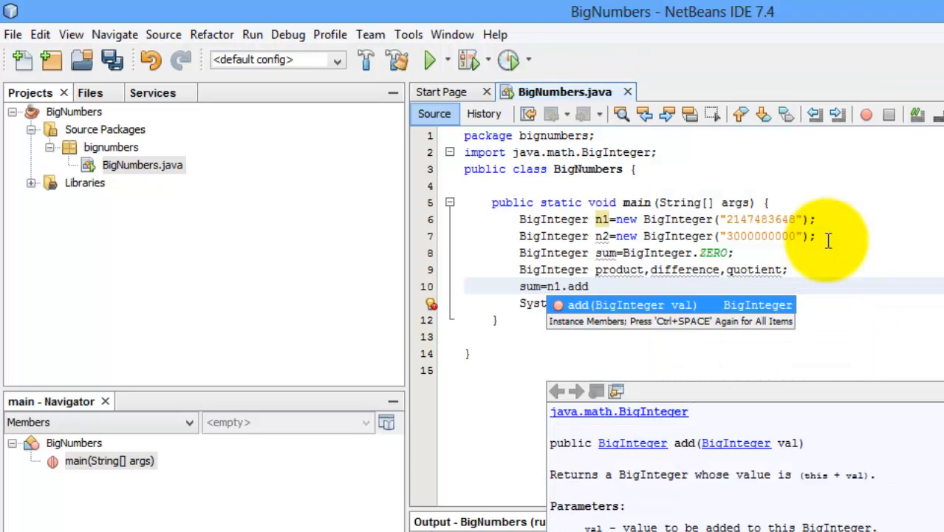
type("(n2);")
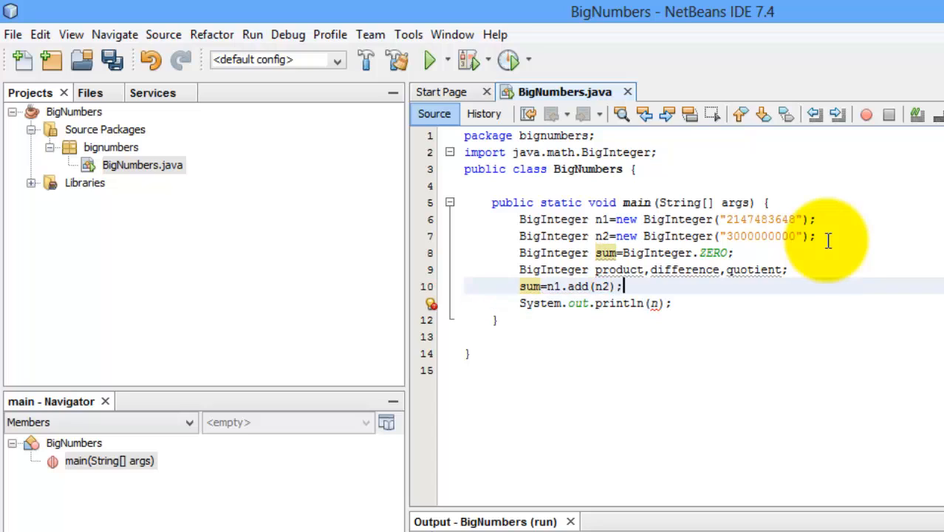
type("prod")
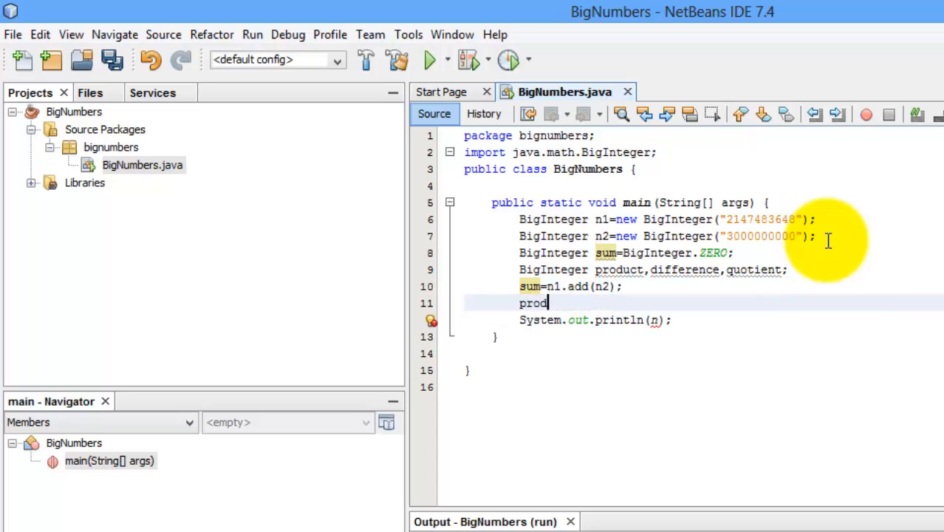
type("uct=n1")
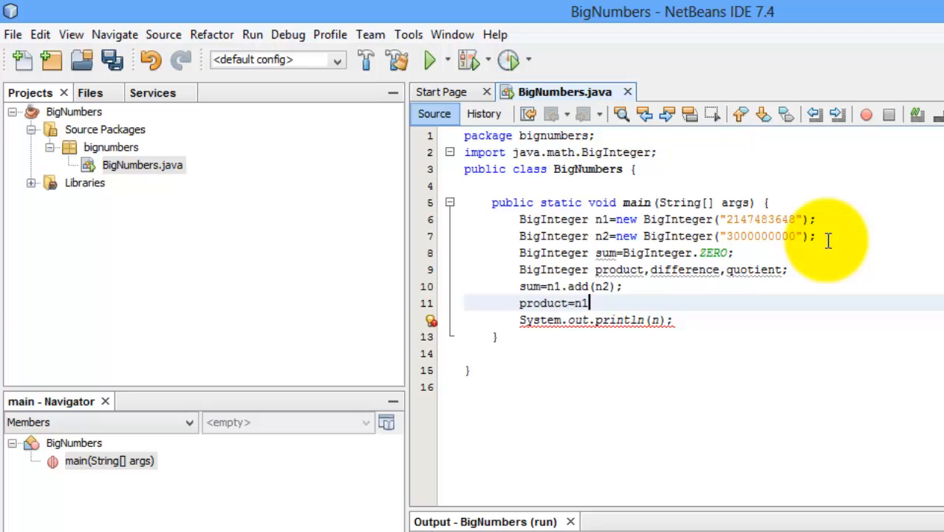
type(".")
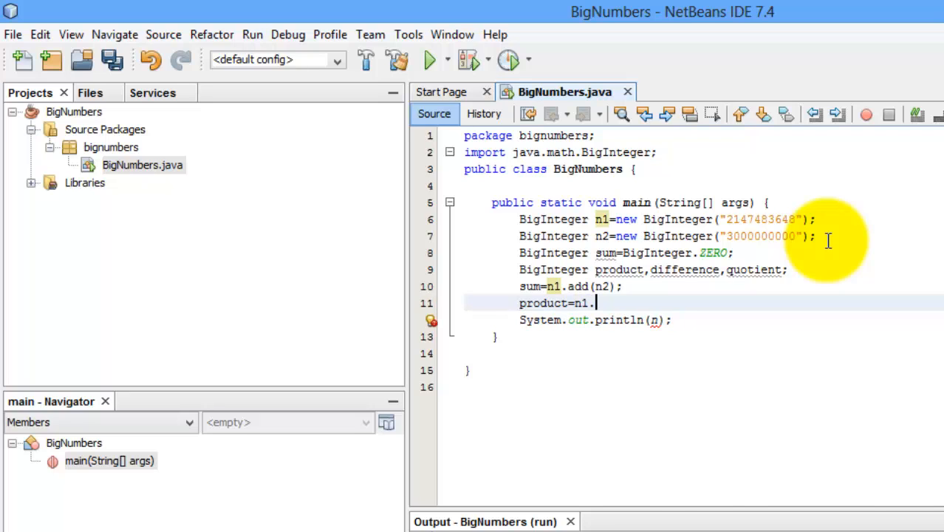
type("multiply(sum)")
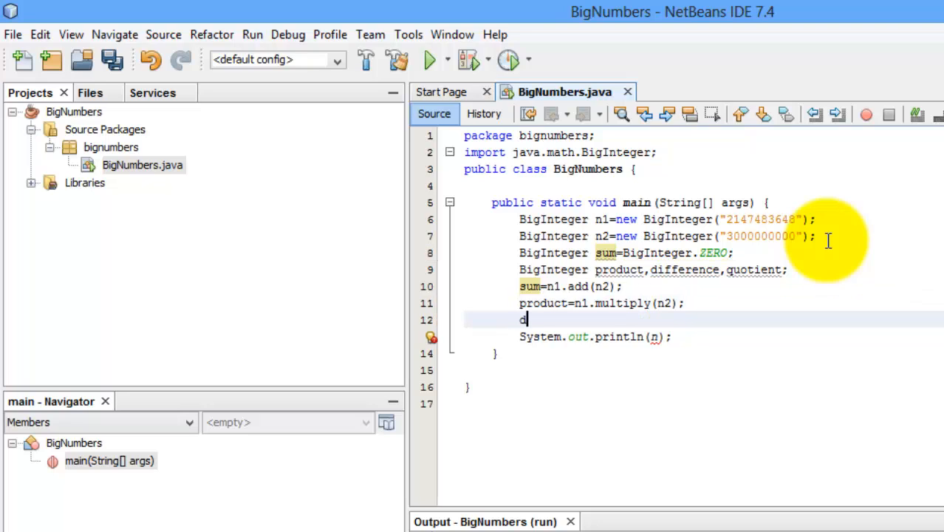
Compute difference with n1.subtract and quotient with n1.divide(n2)
type("ifference=")
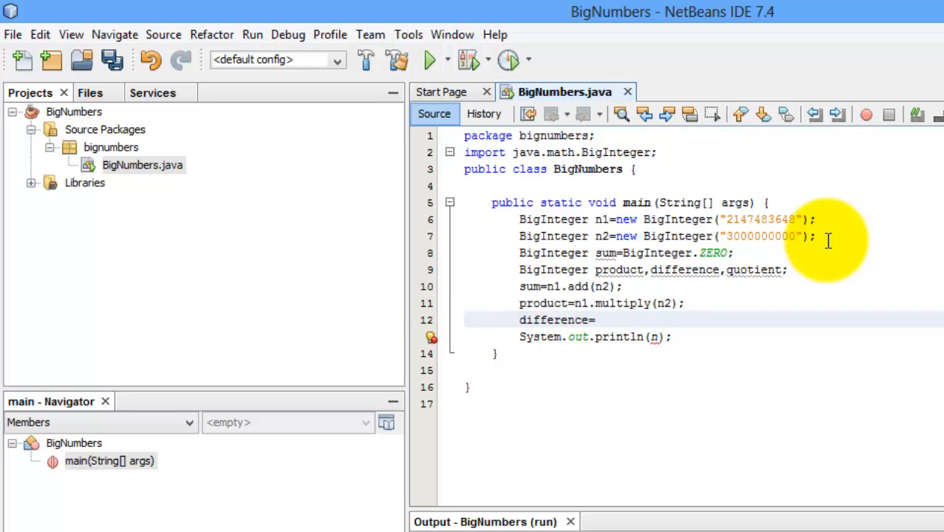
type("n1.subtract(n2);")
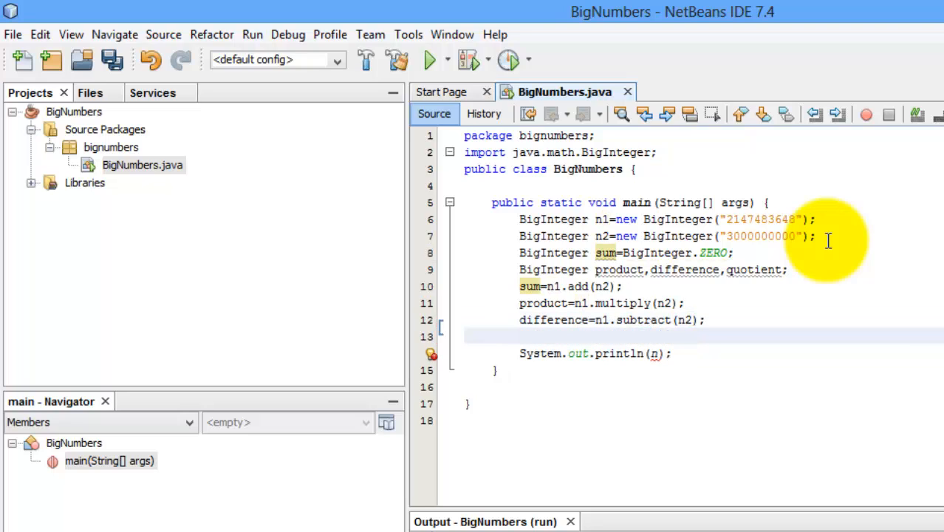
type("quotient")
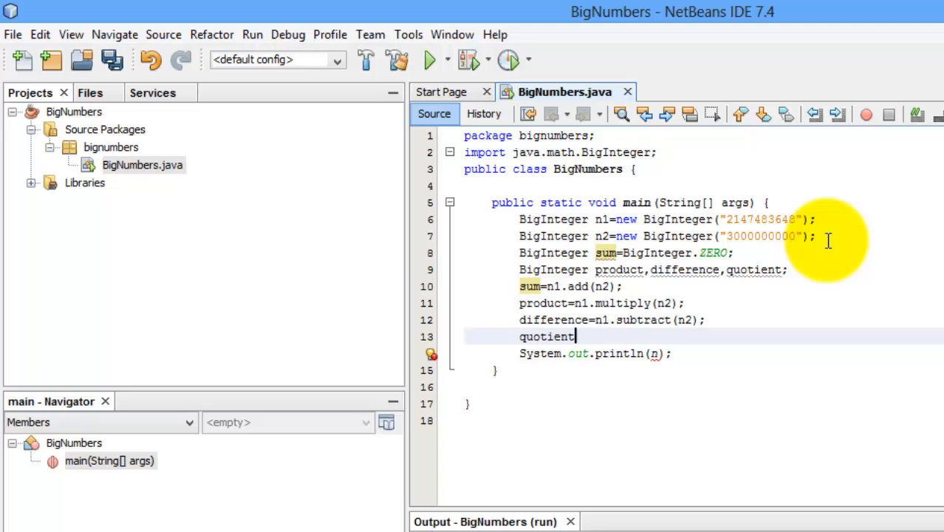
type("=n1")
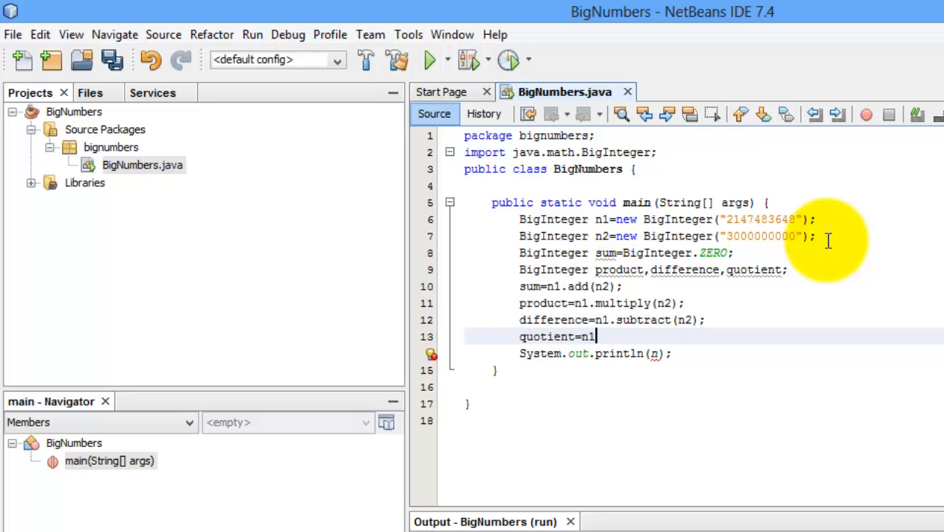
type(".divide(n")
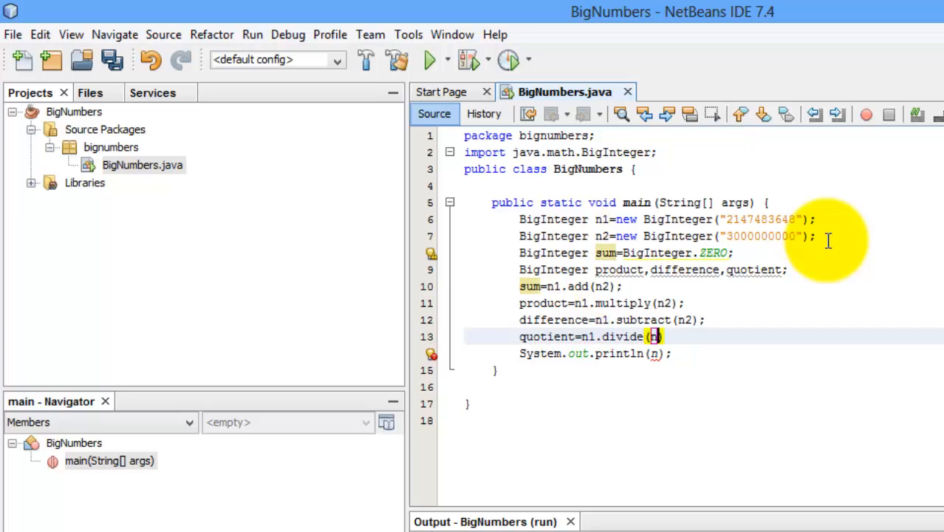
type("2);")
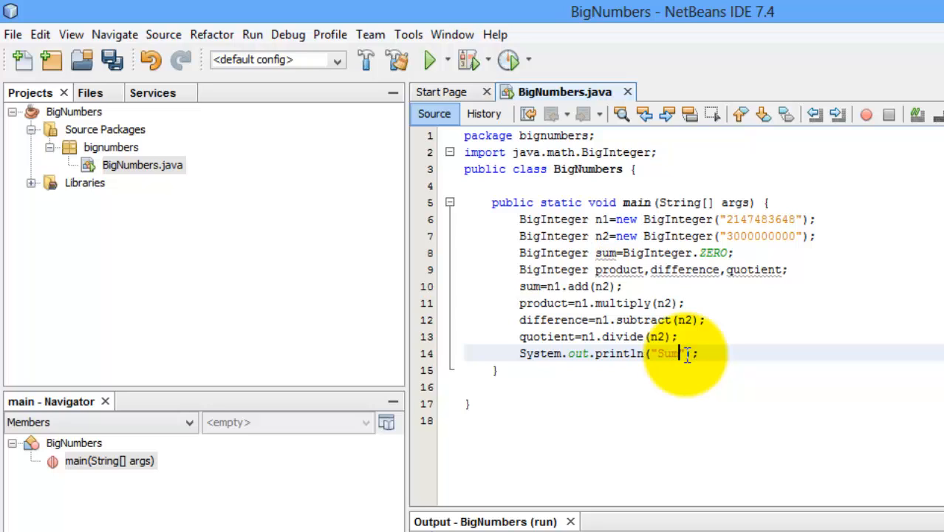
Write println lines labelled Sum, Product, Difference and Quotient with their variables
type("=")
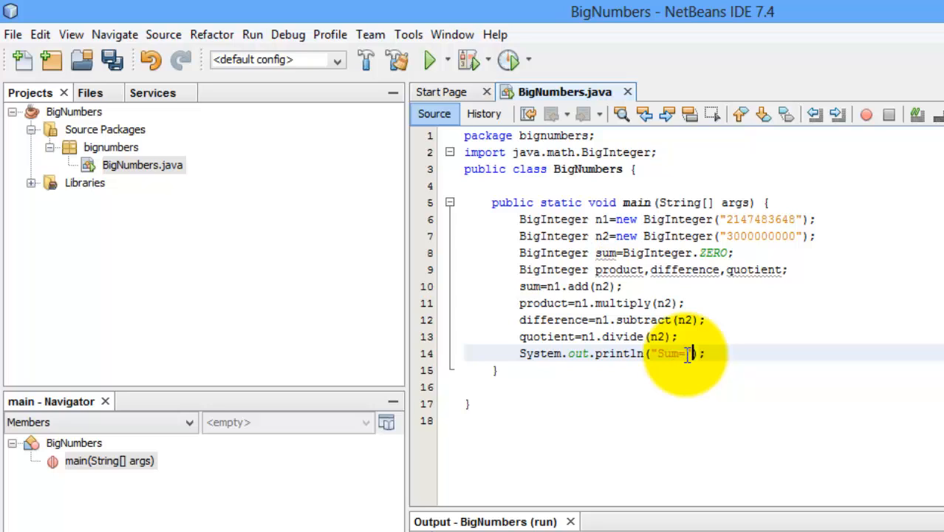
type("+sum")
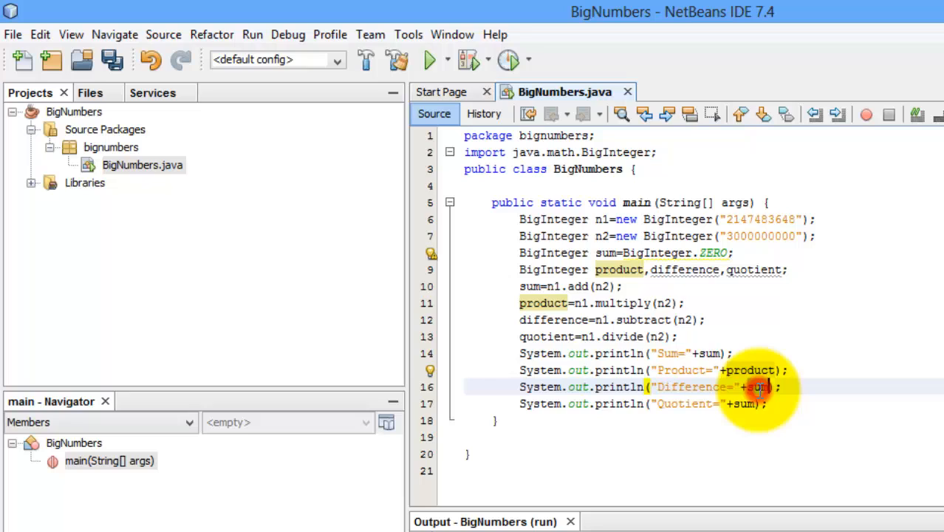
type("difference")
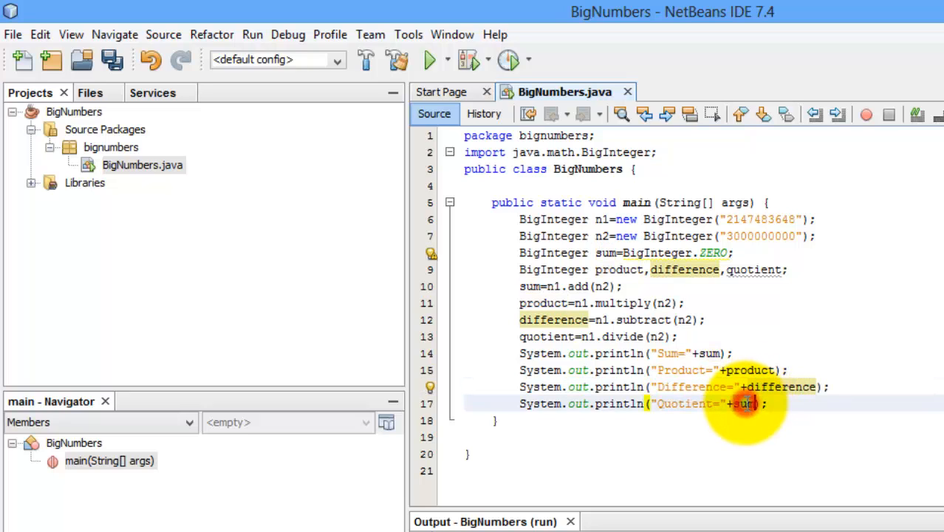
Change the last println to print quotient and run the program
left_click(430, 60)
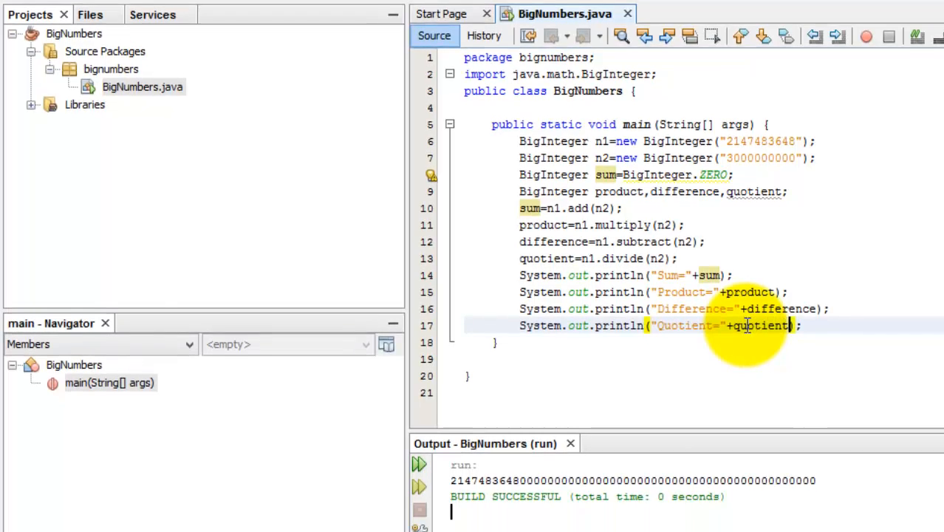
scroll("down", 3)
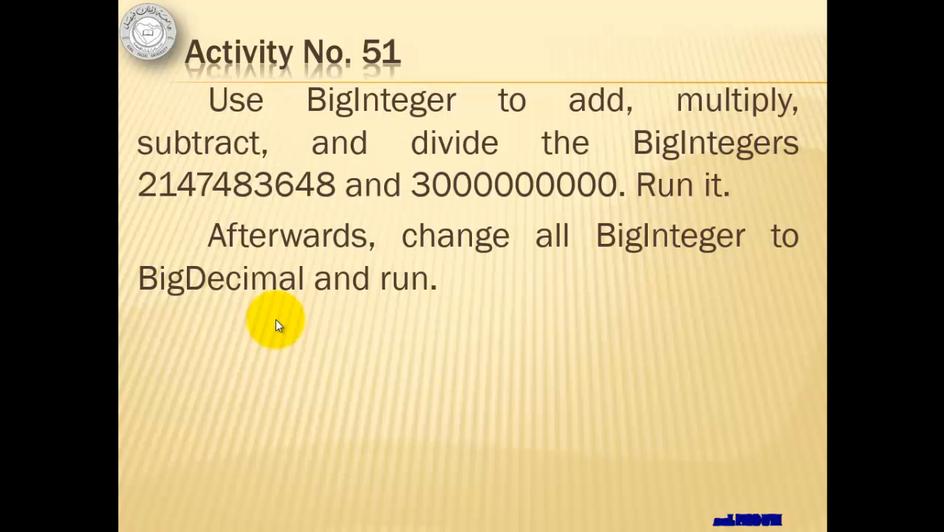
mouse_move(466, 255)
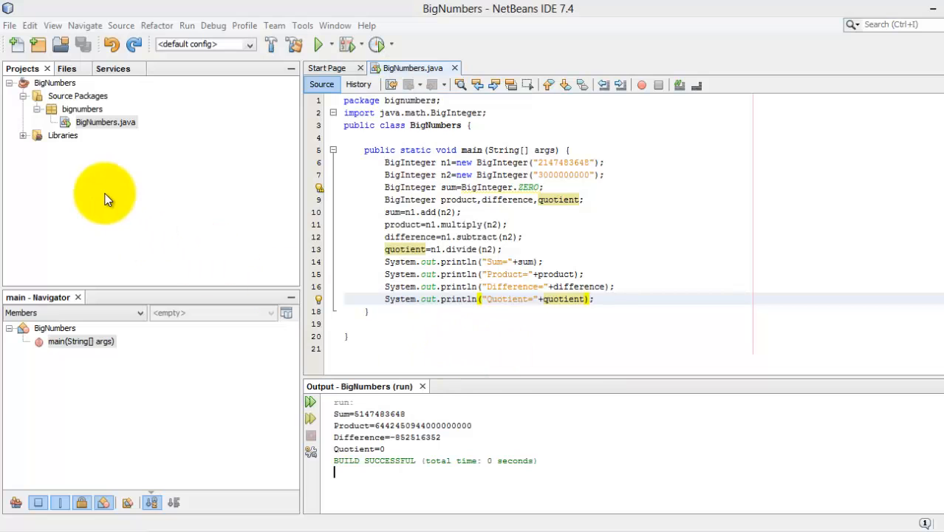
Replace every Integer with Decimal so the code uses BigDecimal throughout
left_click(29, 25)
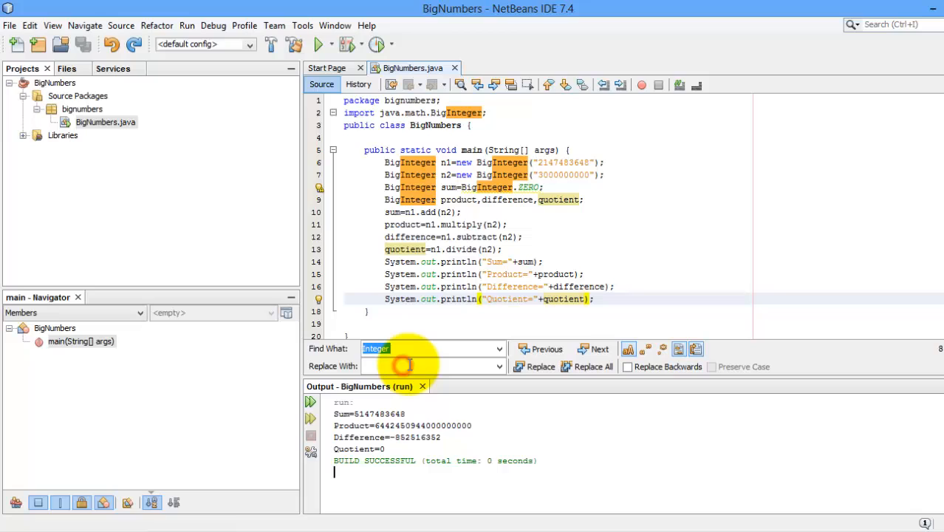
type("Decimal")
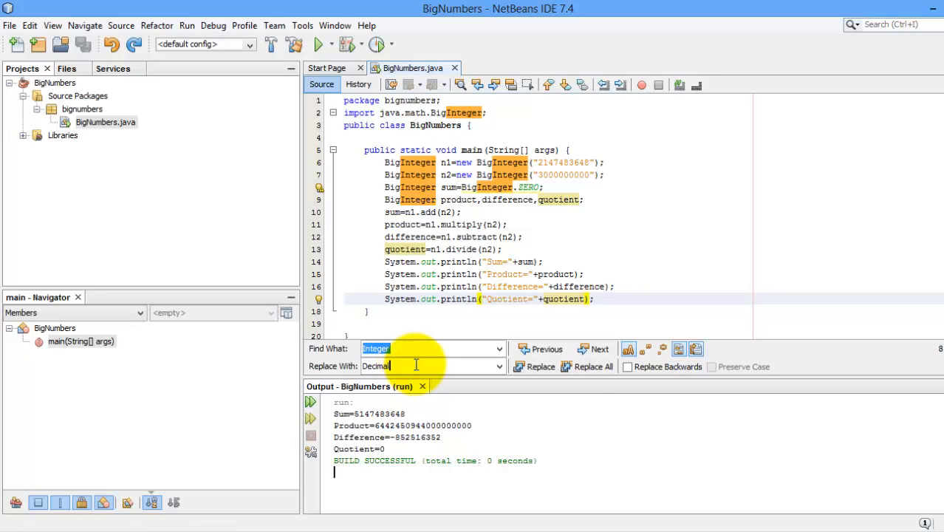
left_click(591, 367)
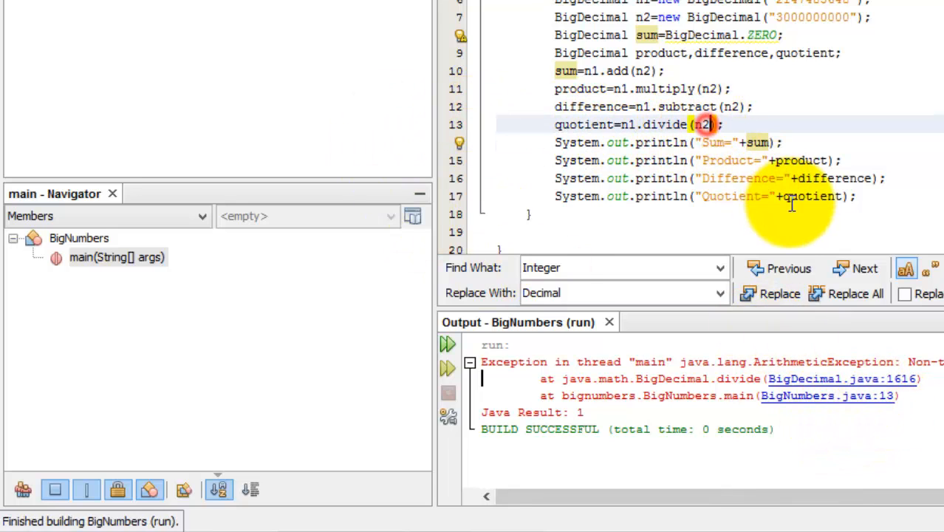
Edit line 13 to n1.divide(n2,3,RoundingMode. …) via code completion
type(",3,")
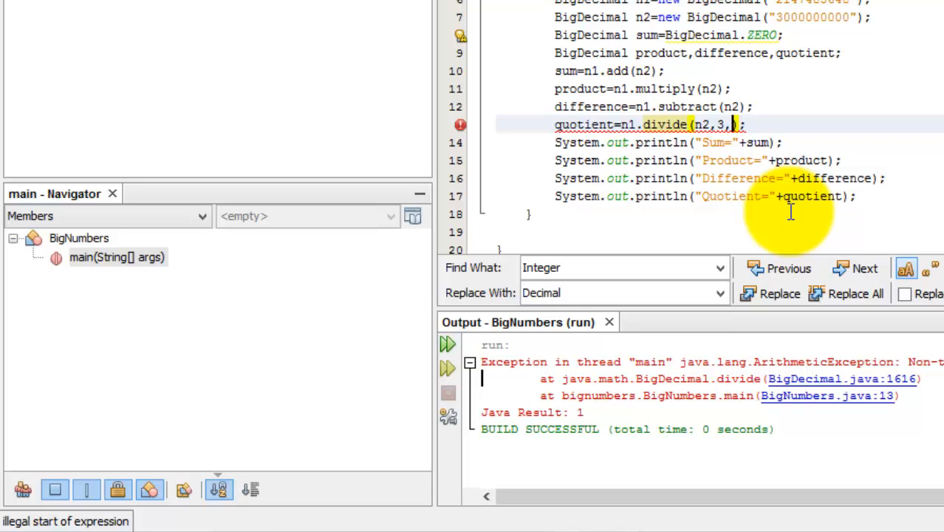
type("RoundingMode")
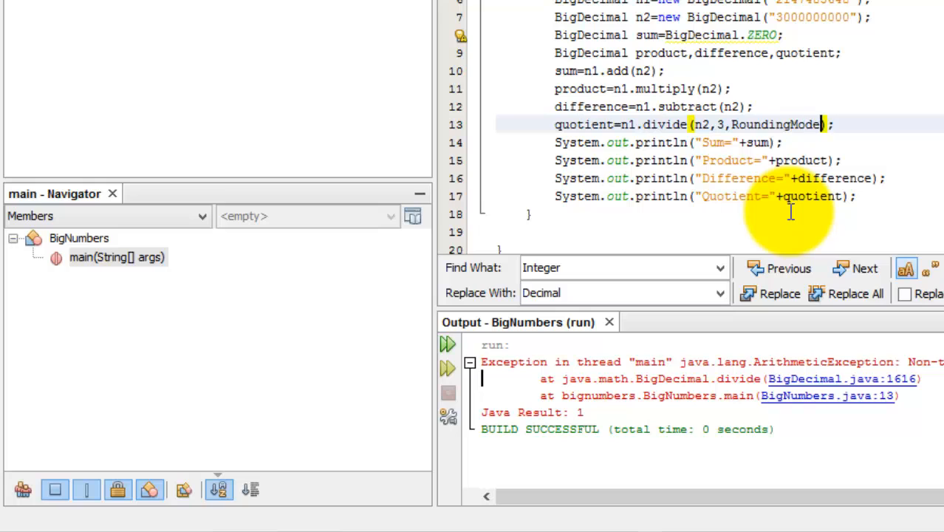
type(".")
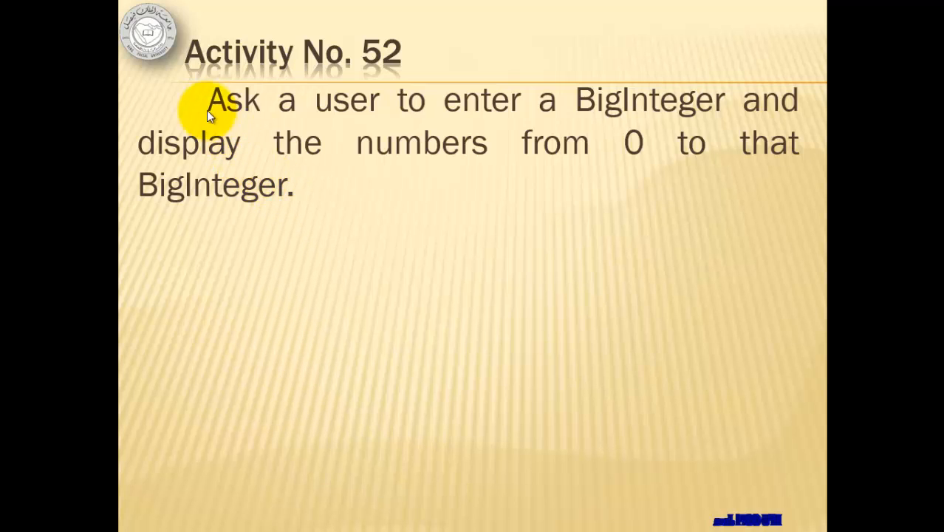
mouse_move(436, 186)
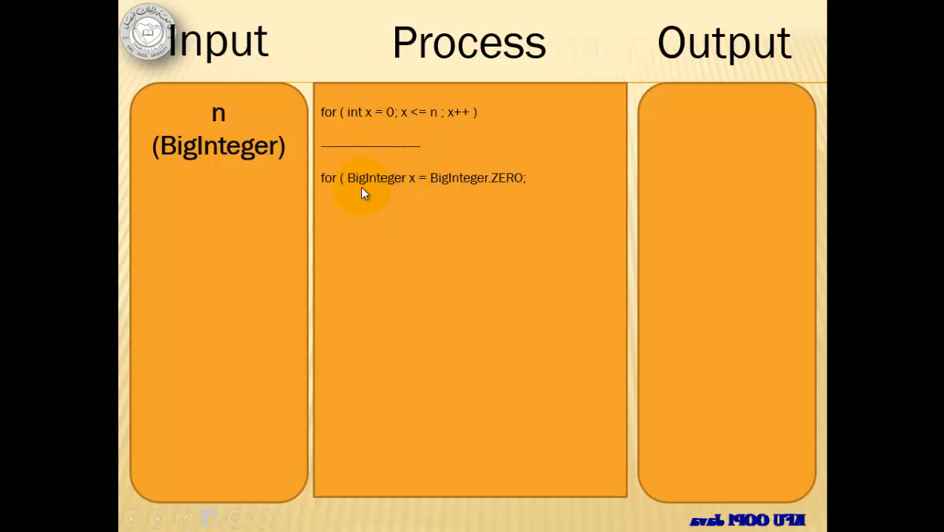
mouse_move(425, 193)
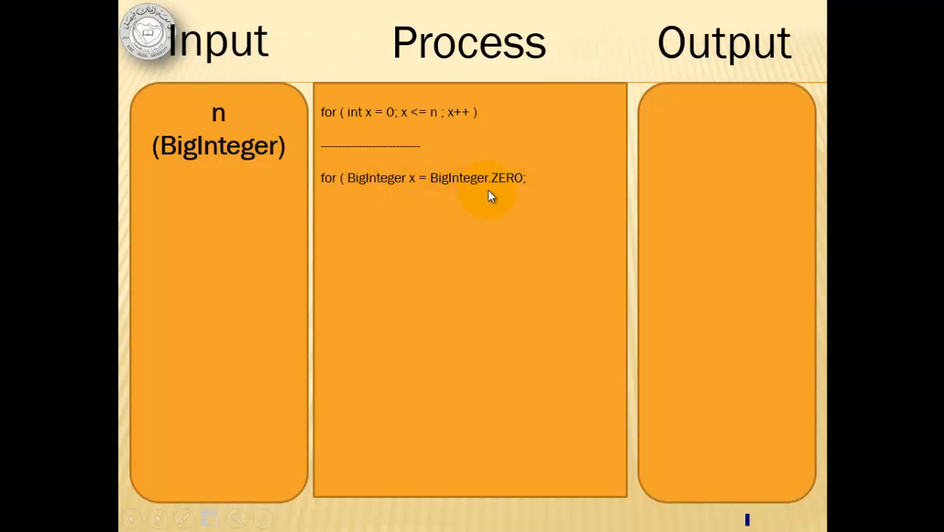
mouse_move(407, 192)
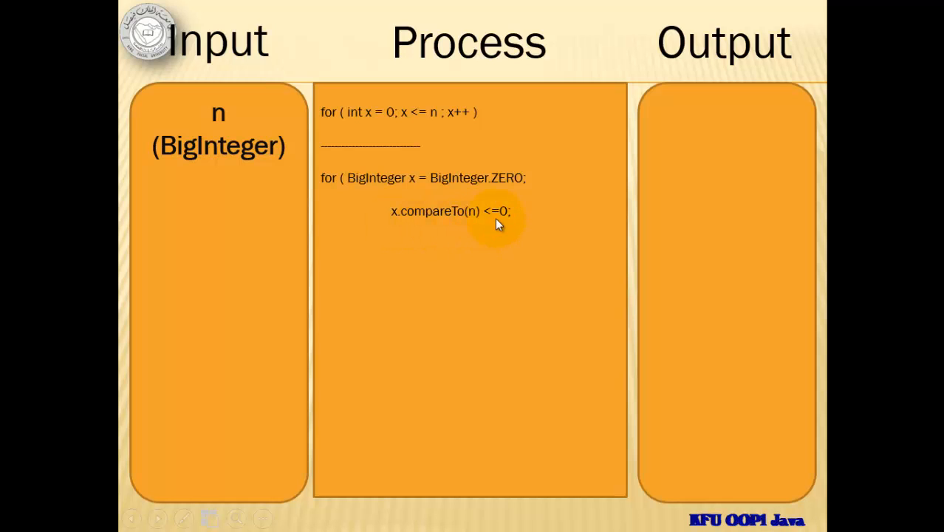
mouse_move(407, 127)
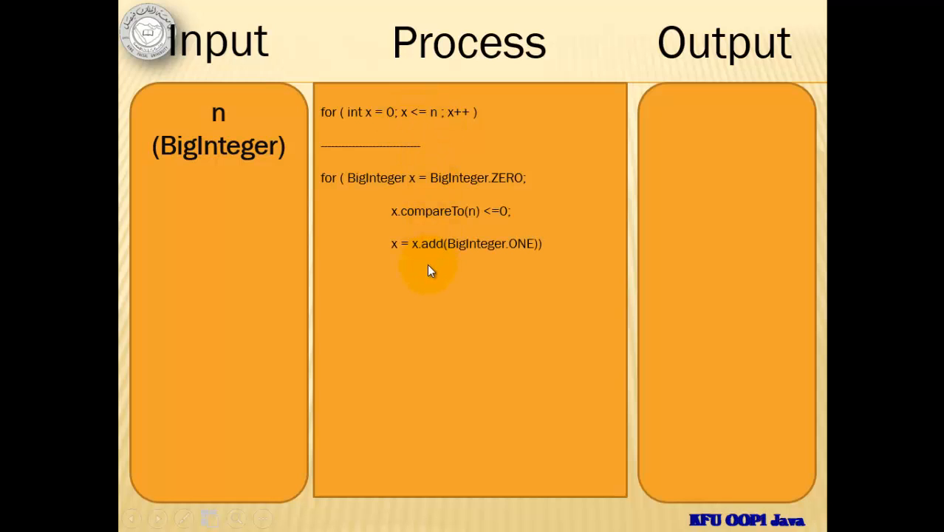
mouse_move(398, 259)
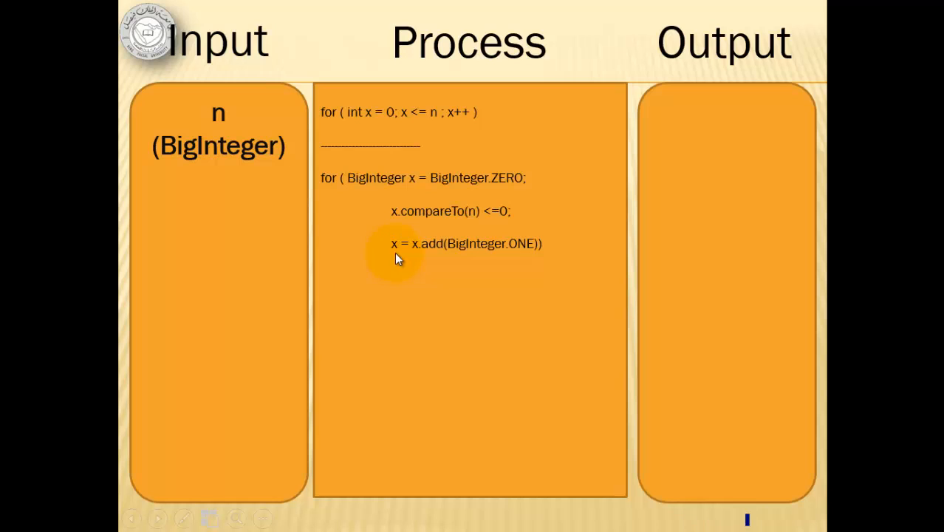
mouse_move(443, 263)
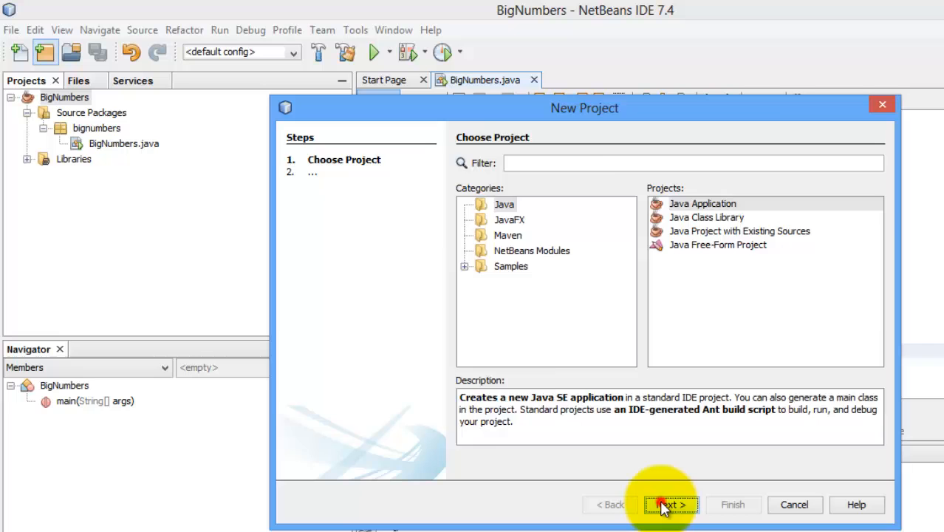
Create the new Java application project BigNumbers2
left_click(669, 505)
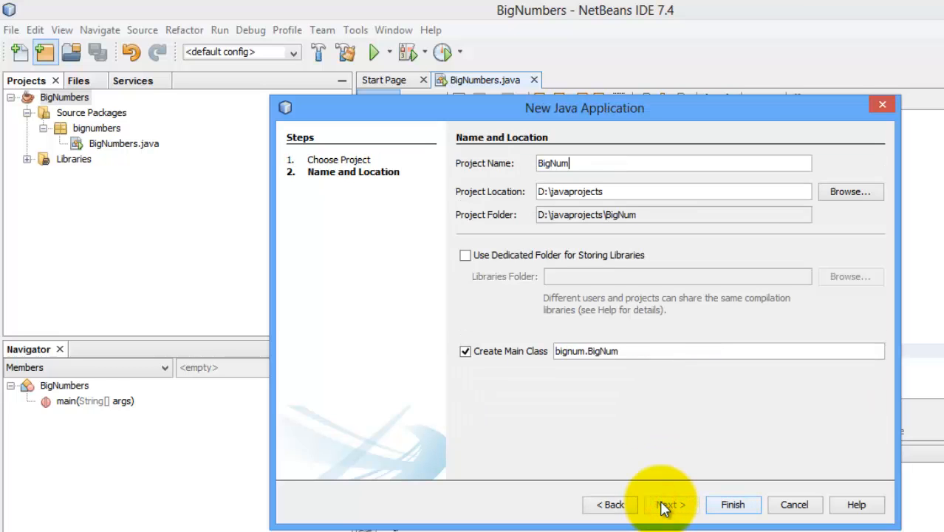
left_click(732, 505)
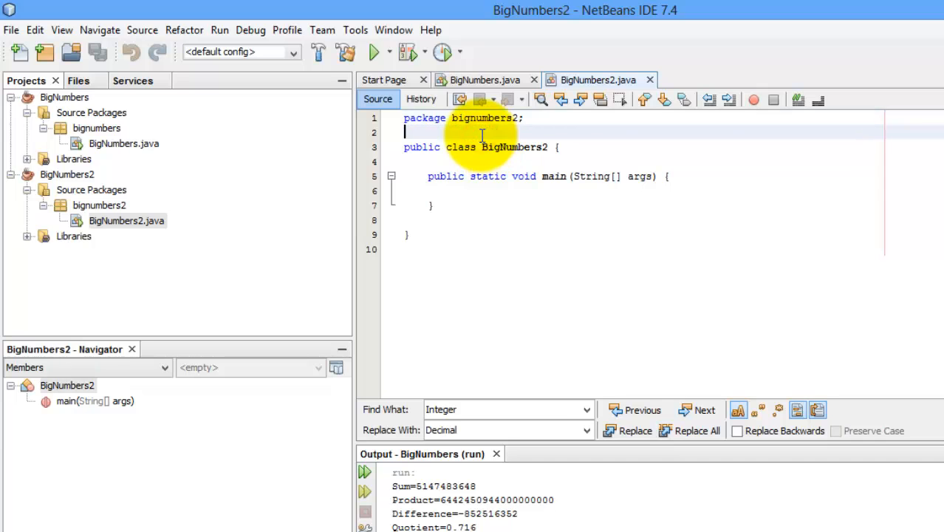
Import java.math.BigInteger and java.util.Scanner into the main class
type("import jav")
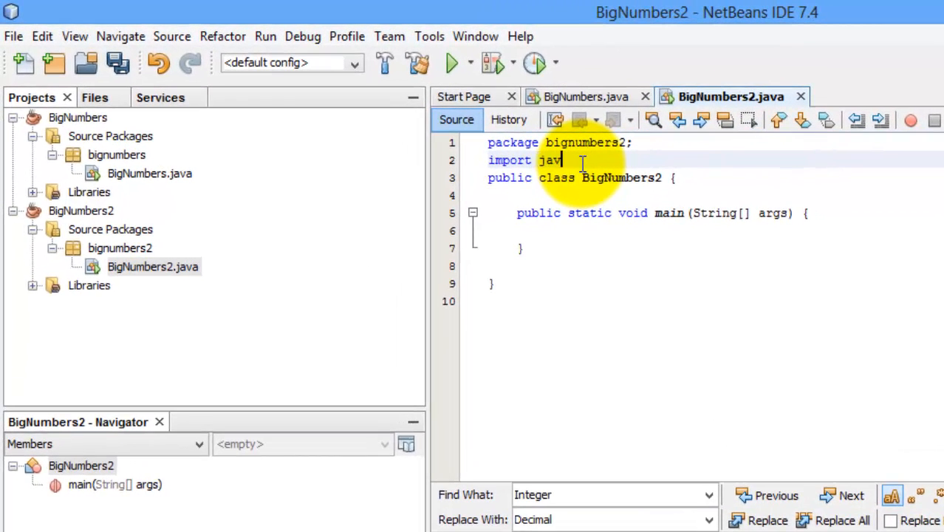
type(".math.BigInteger;")
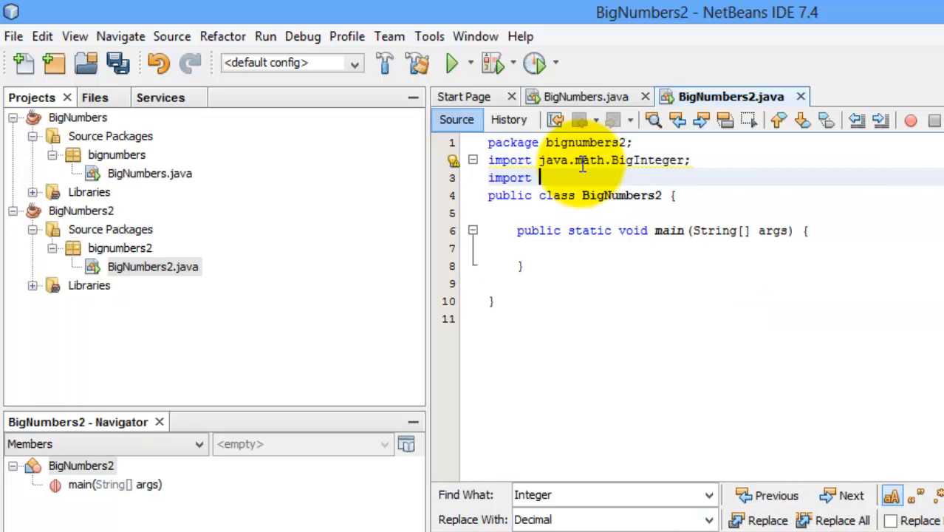
type("java.")
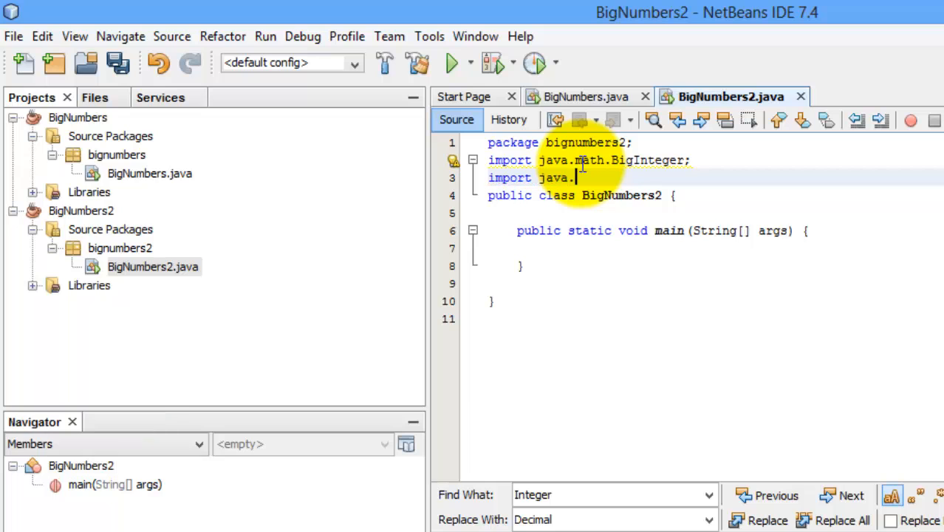
type("util.")
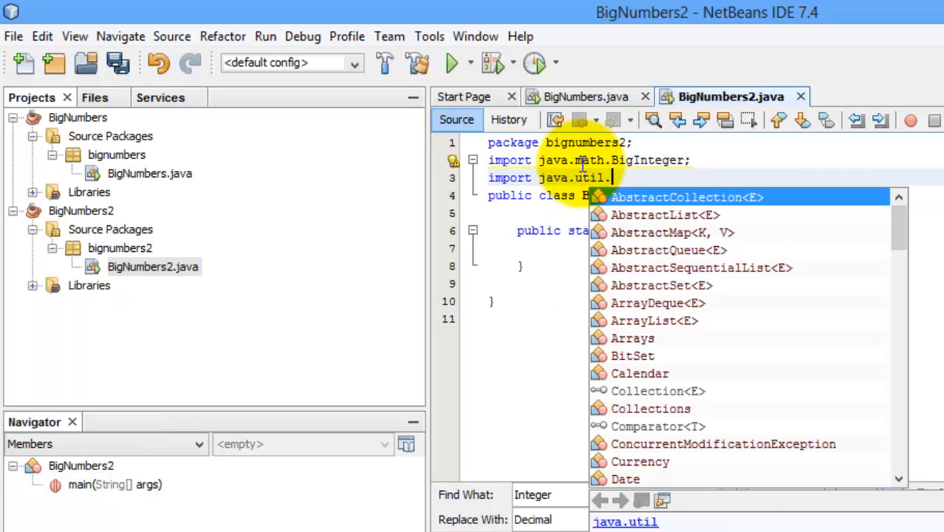
type("Scanner;")
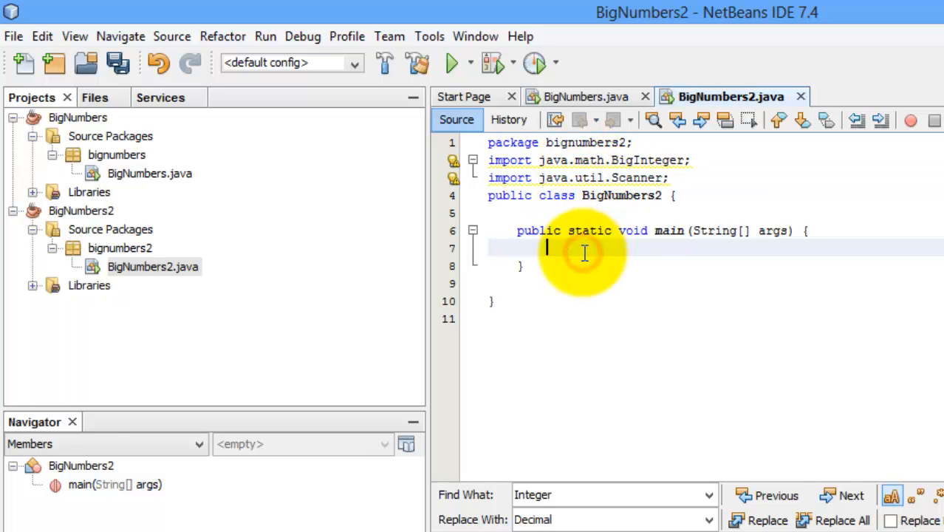
Declare Scanner input=new Scanner(System.in); in main
type("Scanner i")
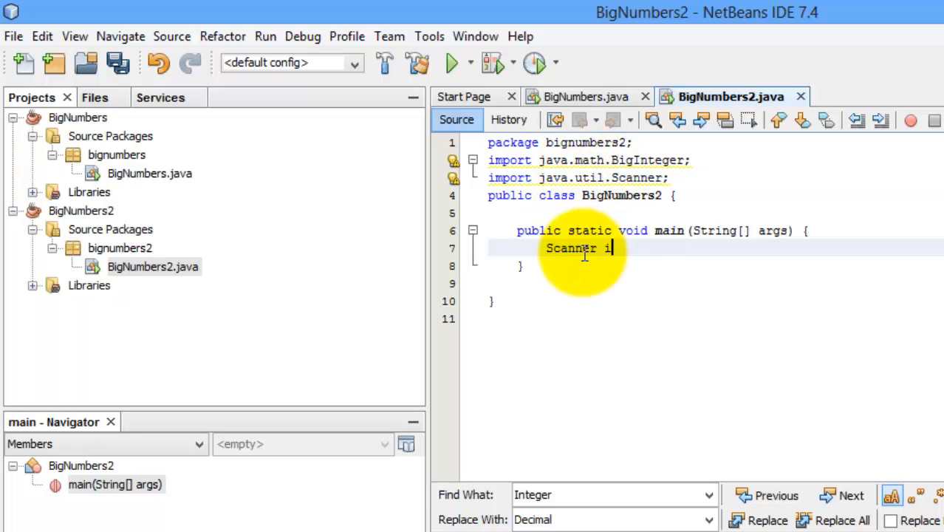
type("nput=ne")
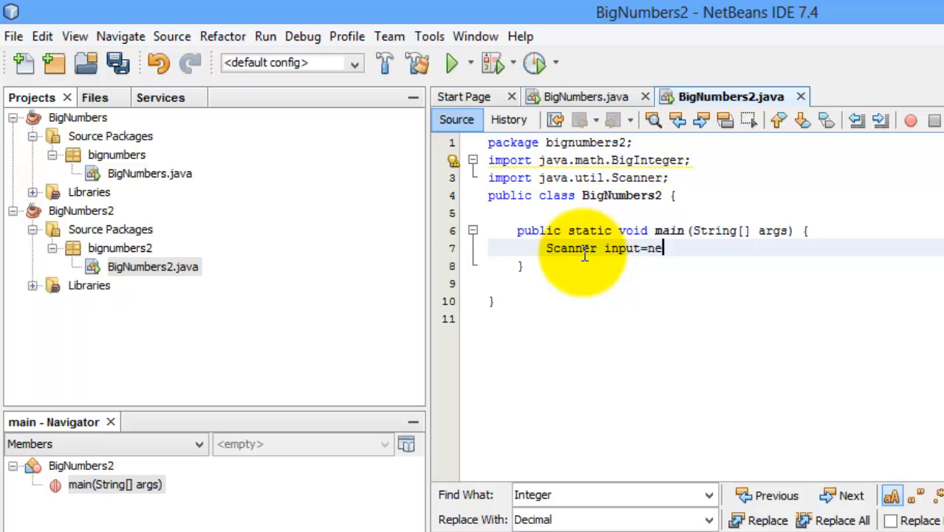
type("w Scanner (")
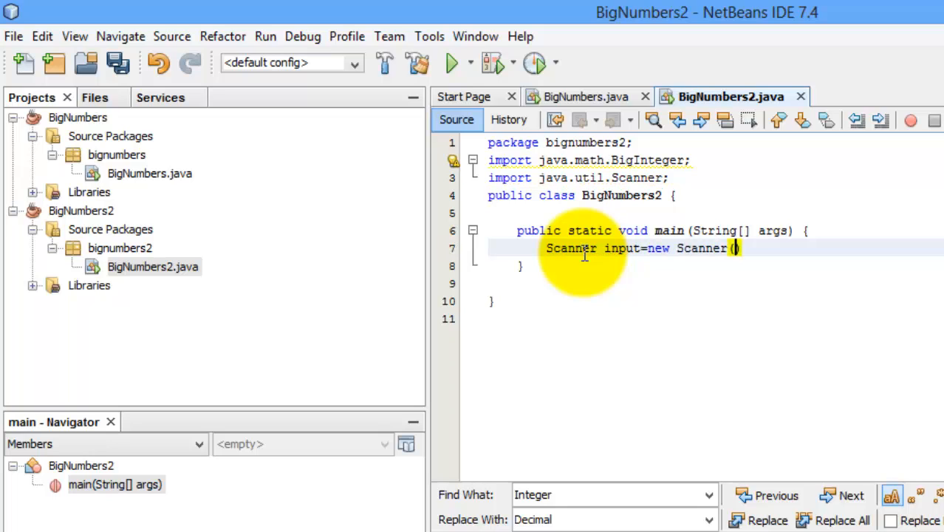
type("Syste")
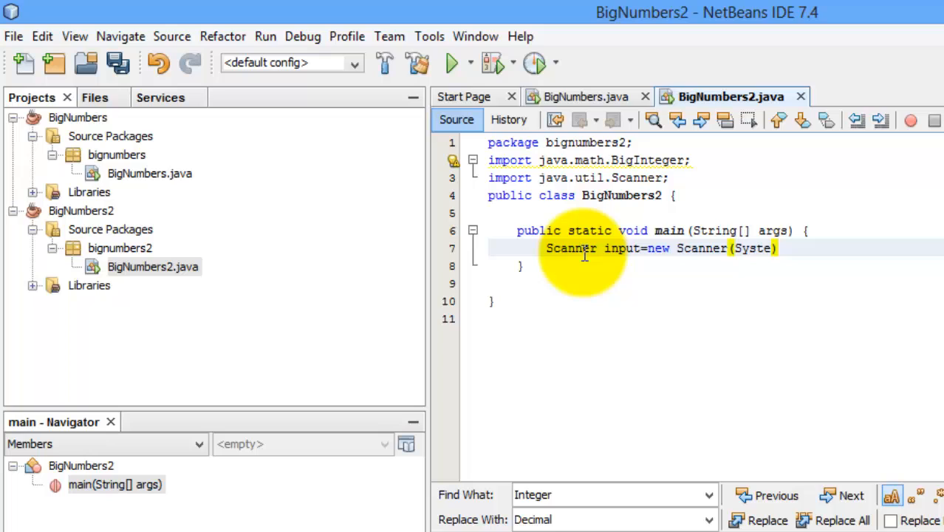
type("m.in);")
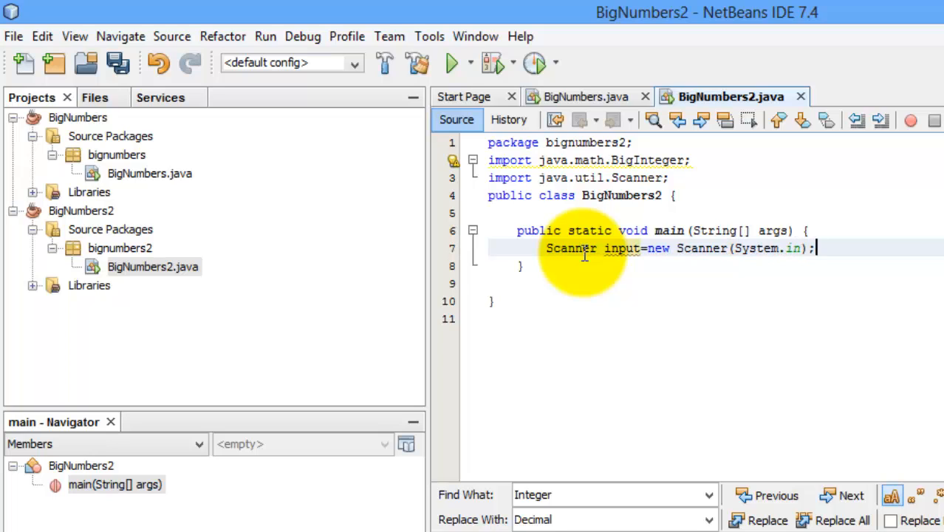
Print the prompt "Enter a BigInteger: " with System.out.print
type("System")
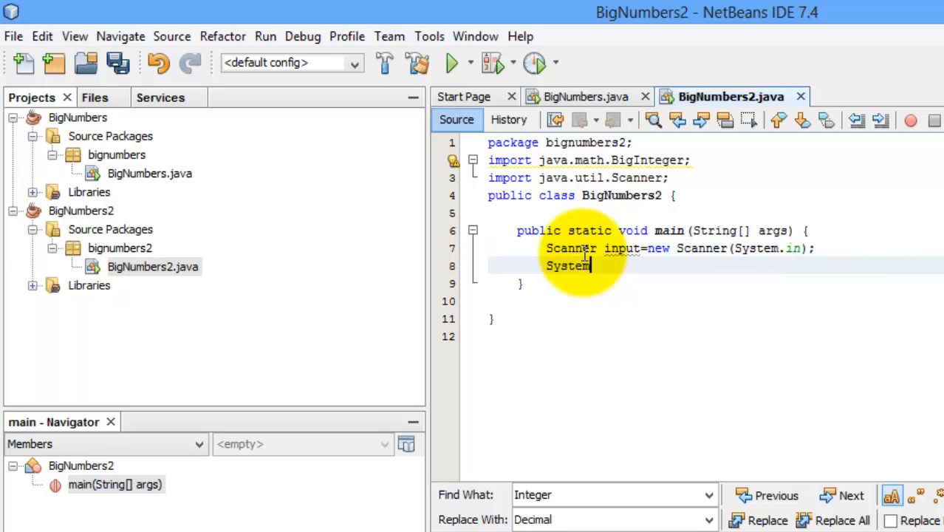
type(".out.print(\"")
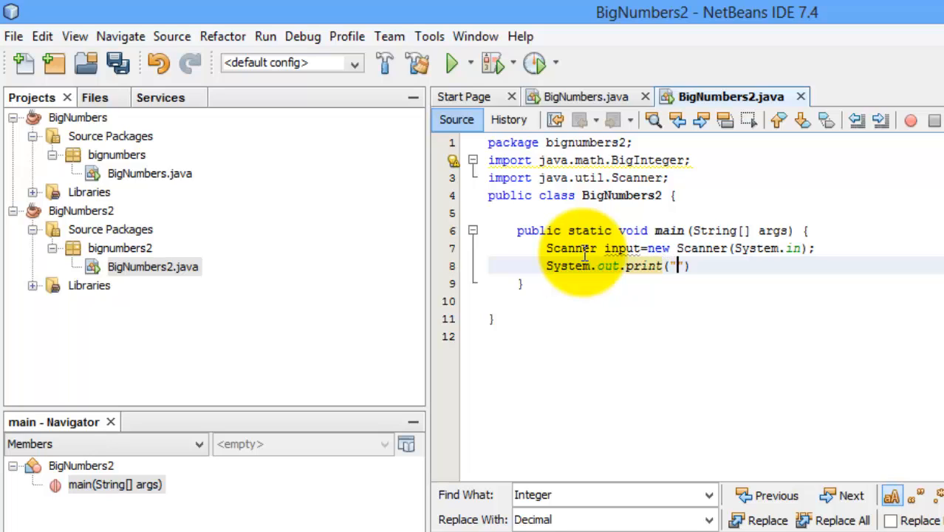
type("Enter a BigIn")
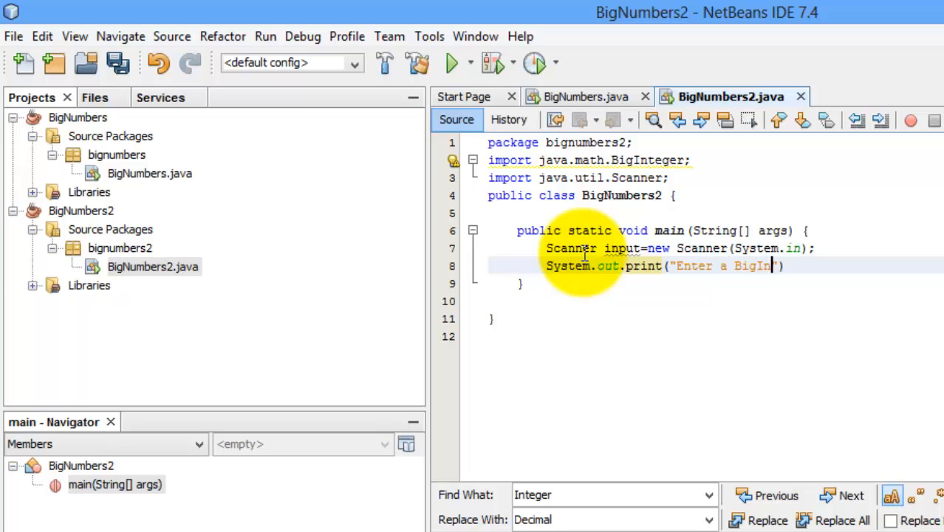
type("teger:")
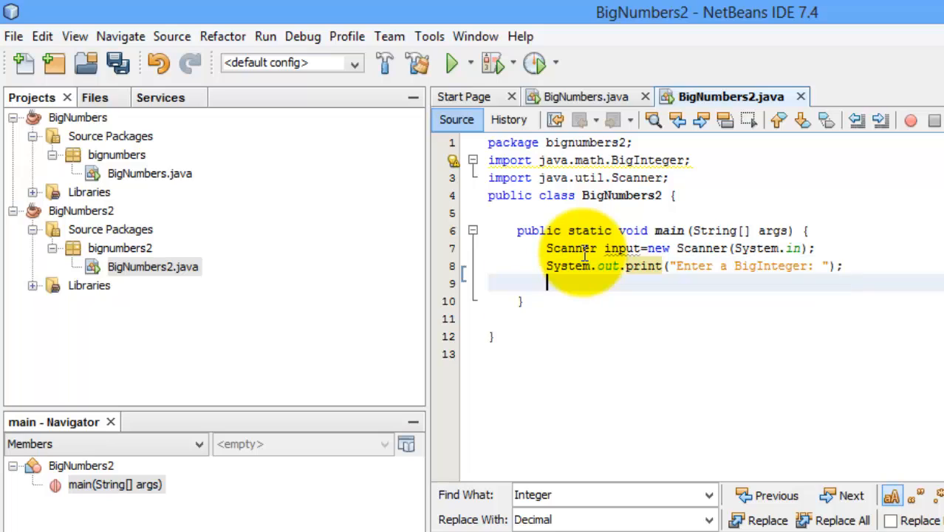
Declare BigInteger n=input.nextBigInteger(); and begin the for loop
type("BigI")
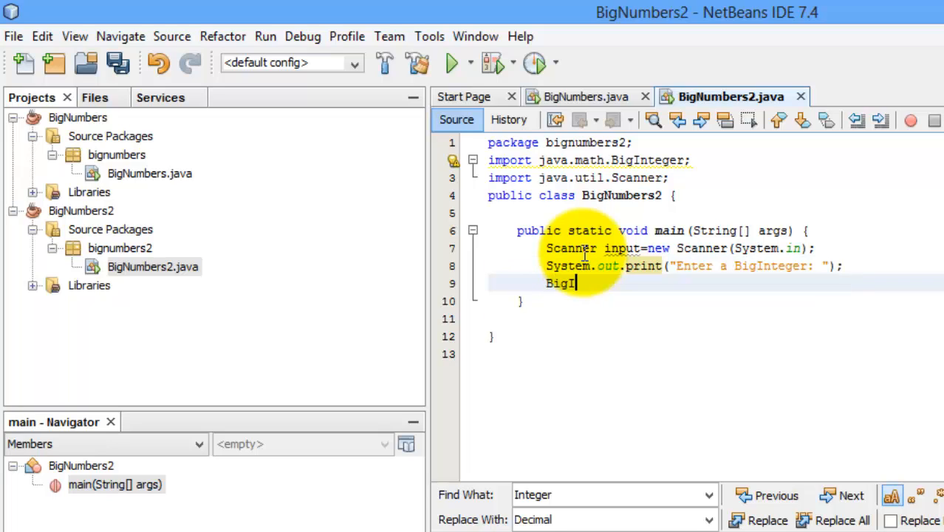
type("nteger")
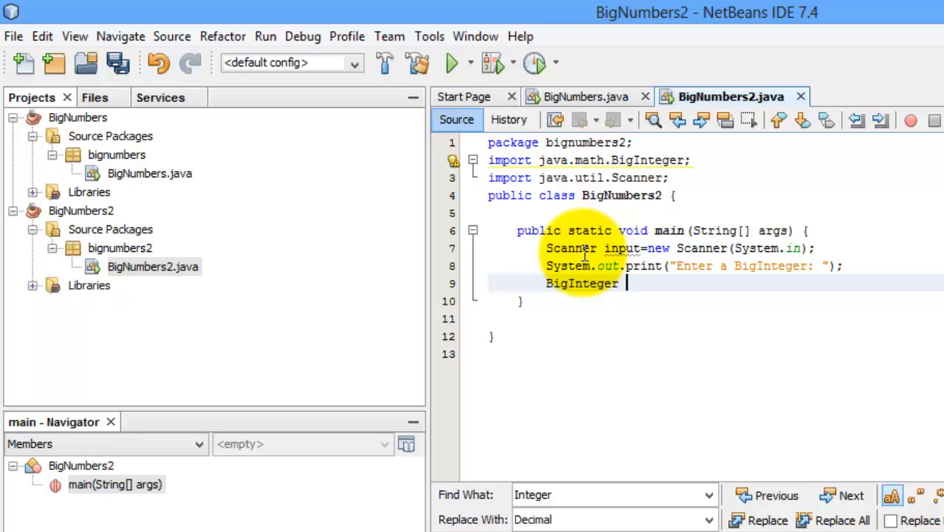
type("n=")
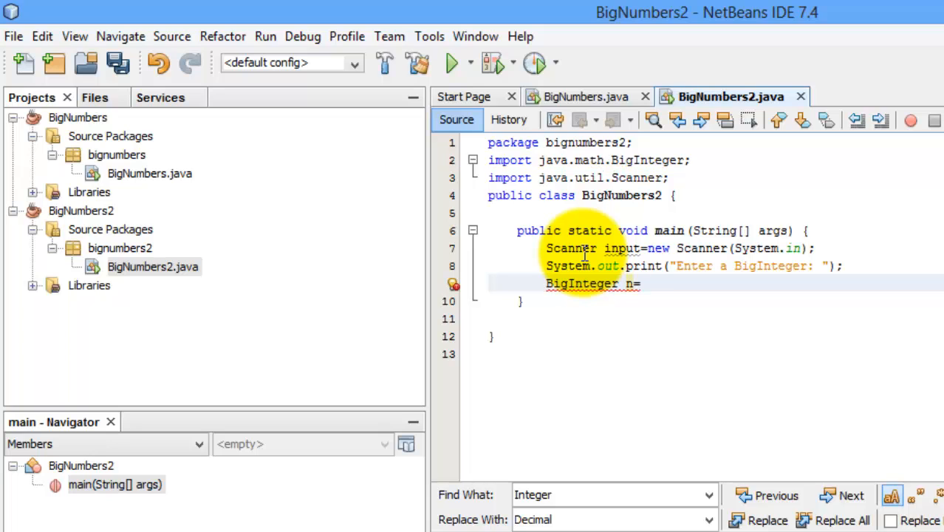
type("input.nextBigInteger();")
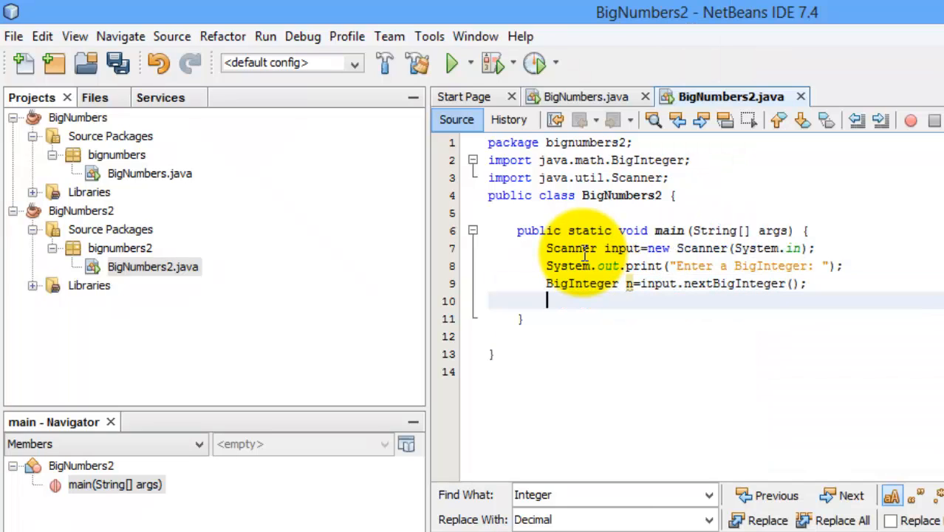
type("for")
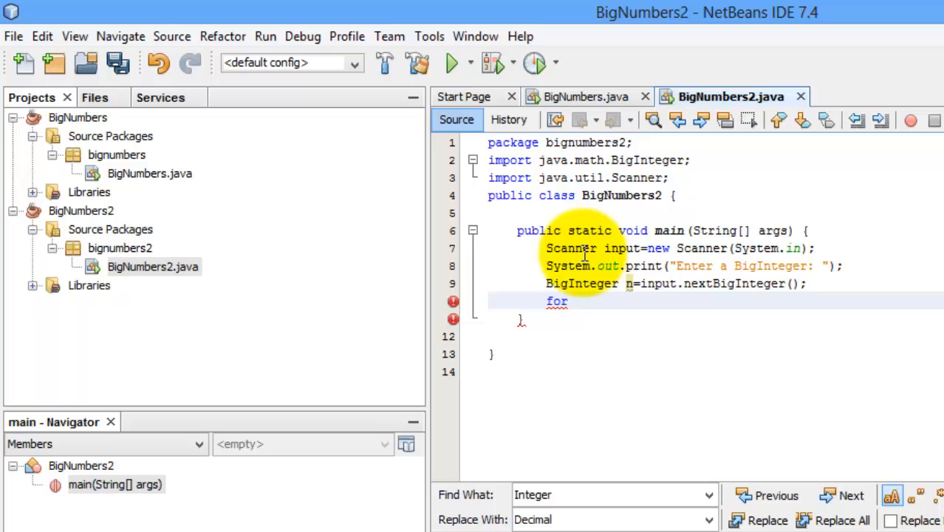
Write the loop header start: BigInteger x=BigInteger.ZERO; x.compareTo(n)<=0
type("(BigInteger")
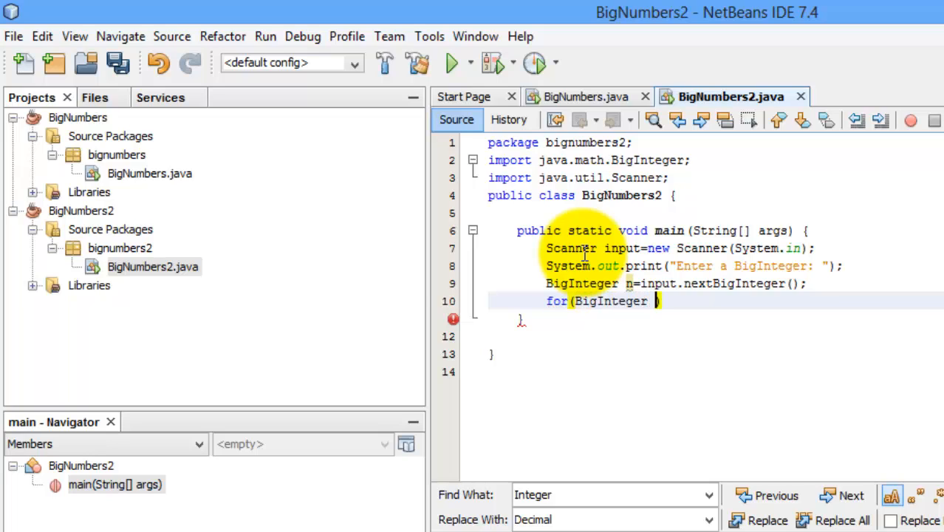
type("x=")
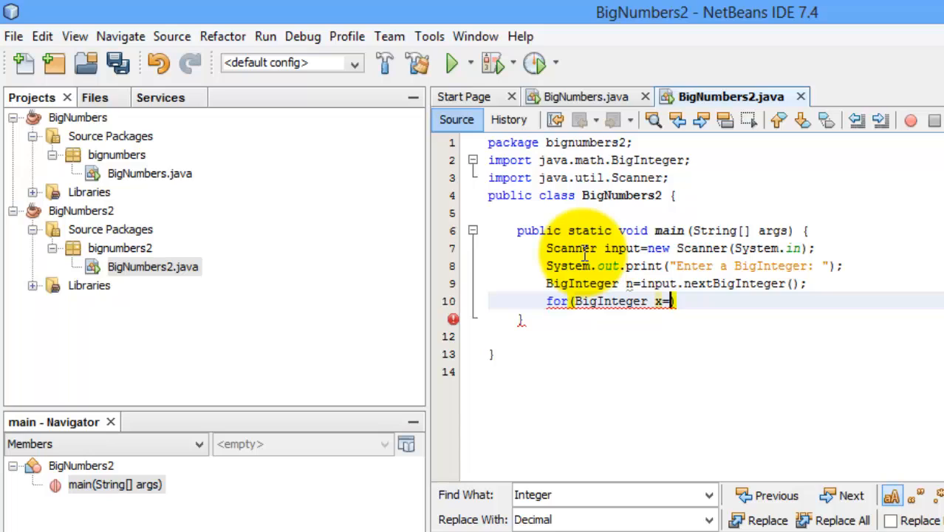
type("BigInteger.")
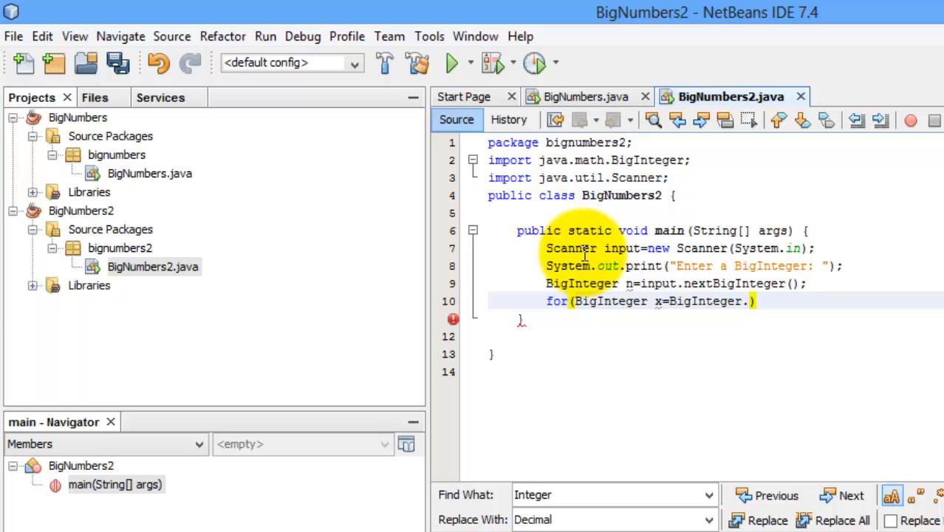
type("ZERO")
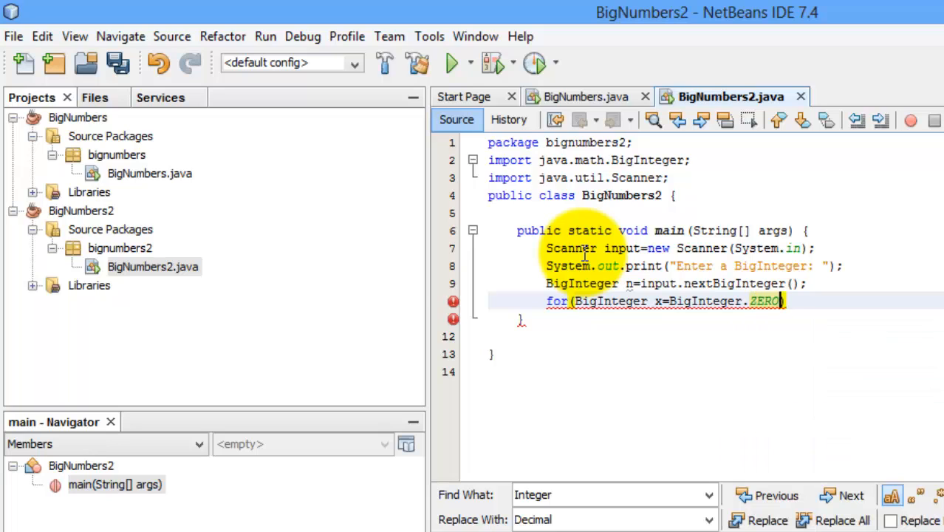
type(";x")
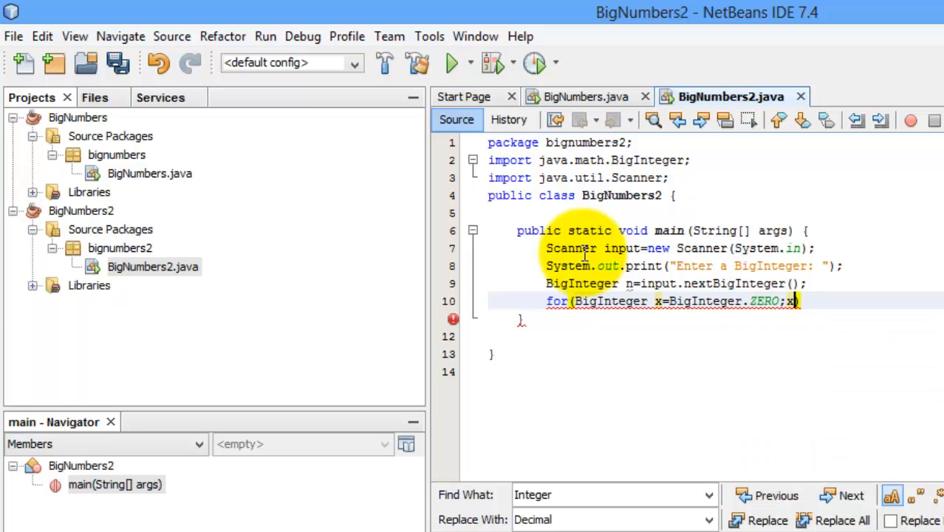
type(".compareTo(n")
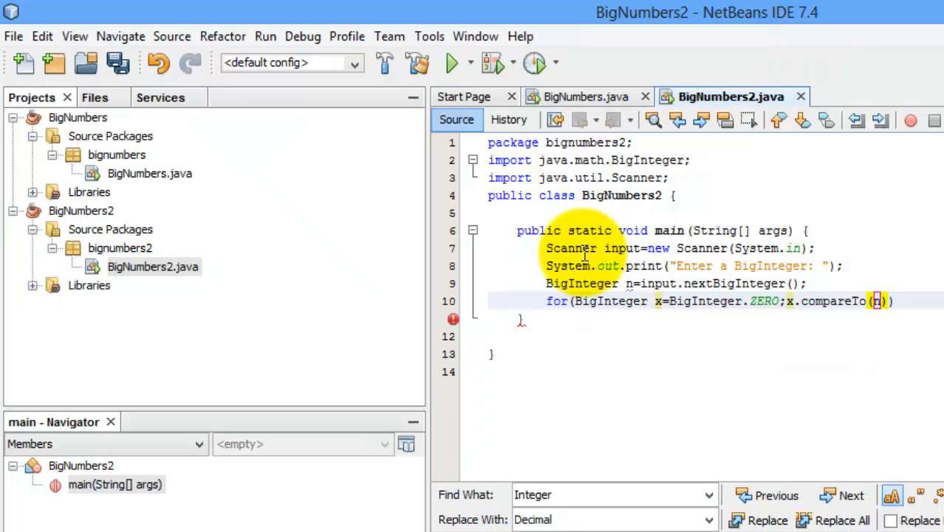
type("<=0")
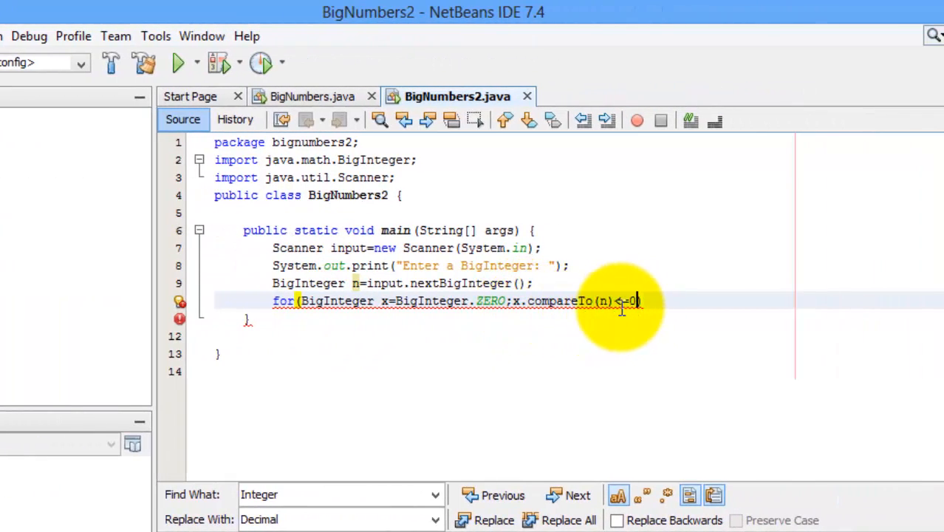
Complete the header with x=x.add(BigInteger.ONE)) and start the loop body
type(";)")
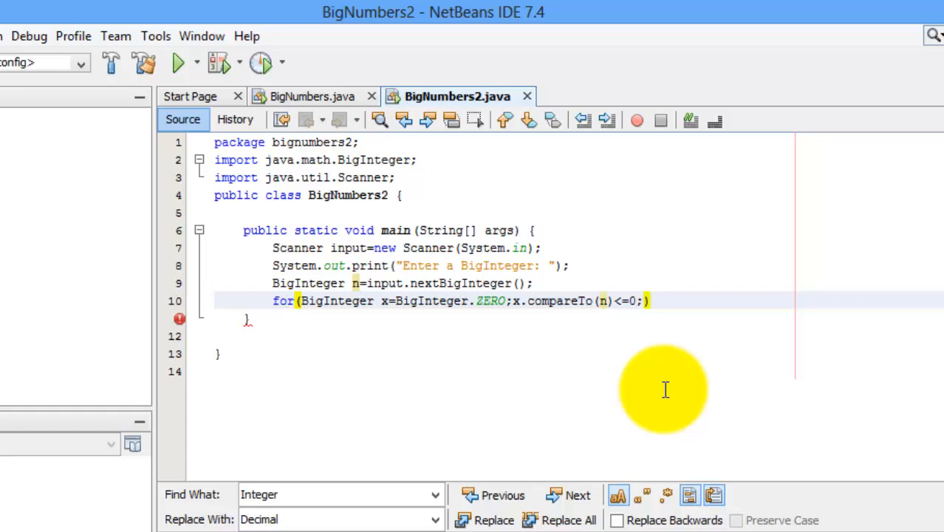
type("x=")
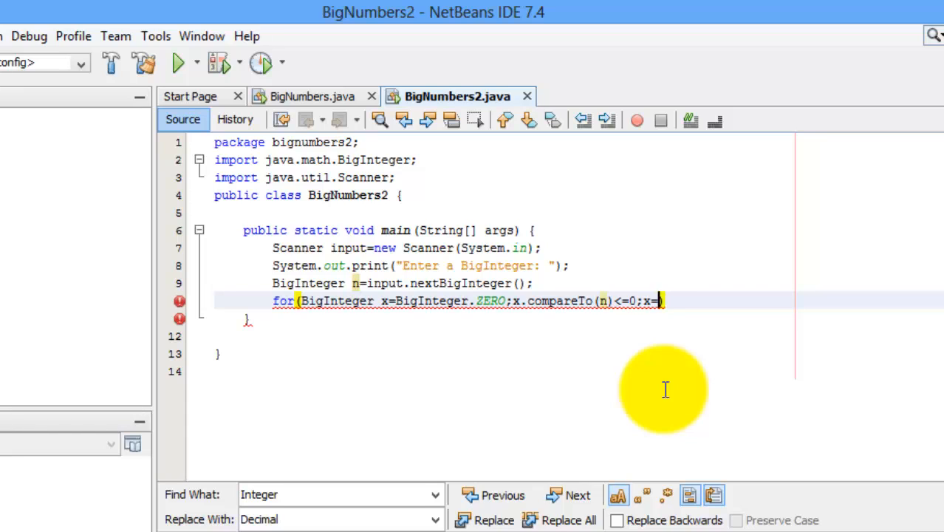
type(".add(BigInteger))")
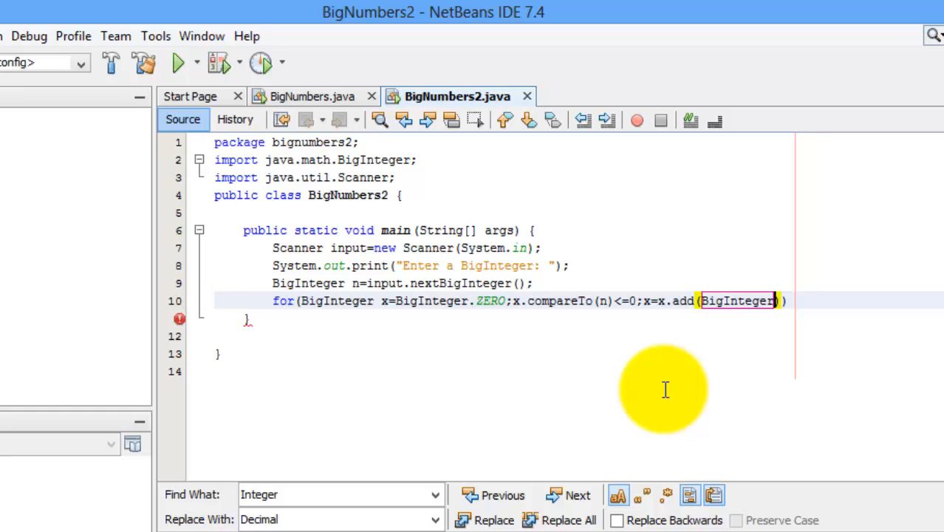
type(".ONE")
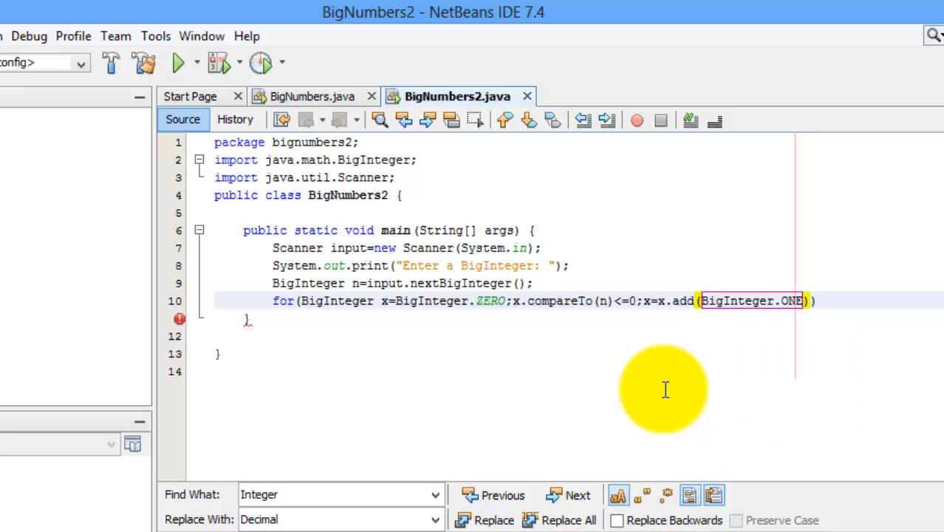
type("System.out.")
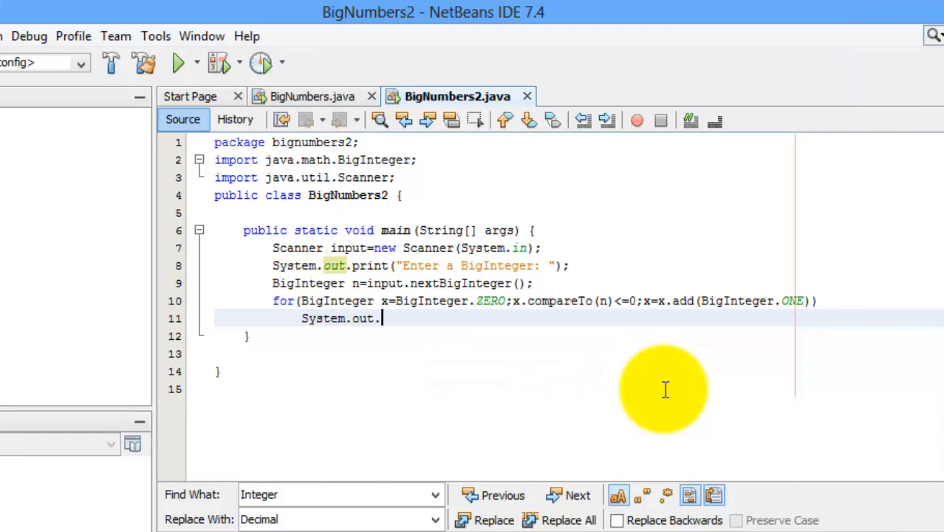
Make the loop body System.out.println(x); and run BigNumbers2
type("print")
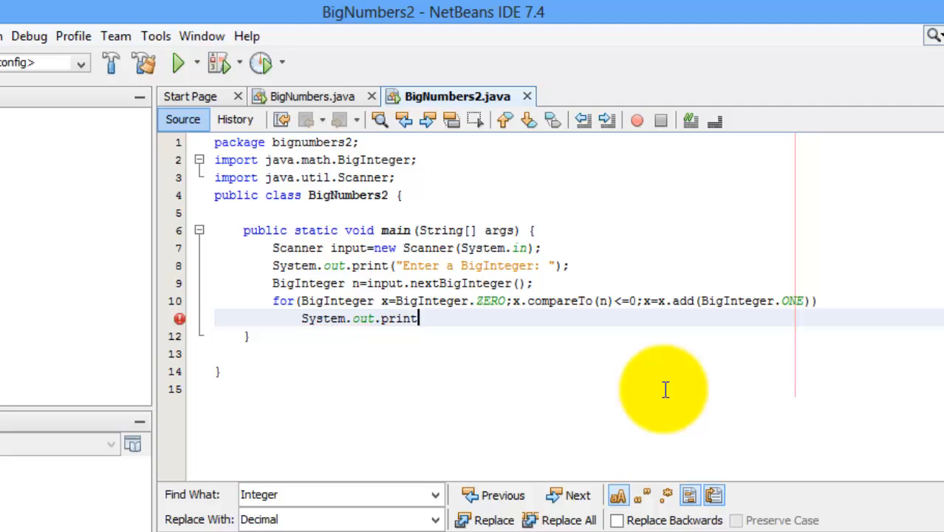
type("ln(x)")
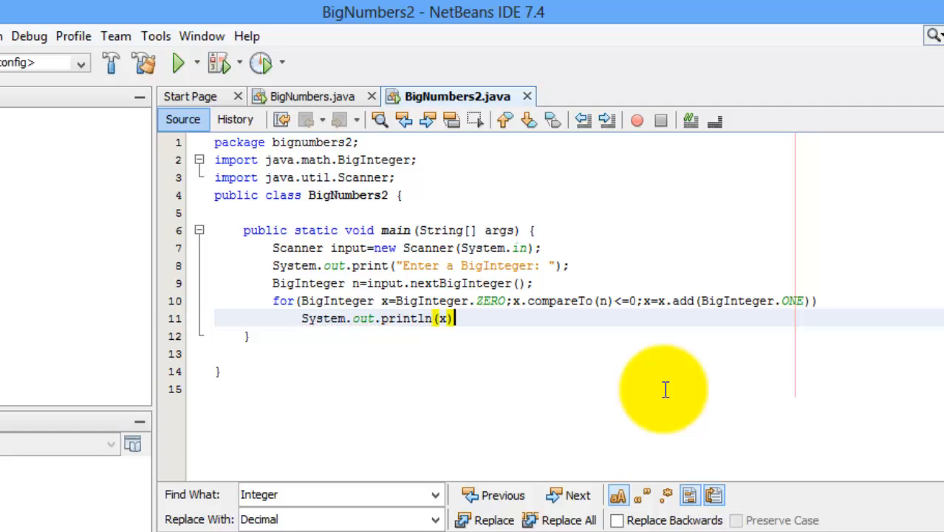
left_click(177, 62)
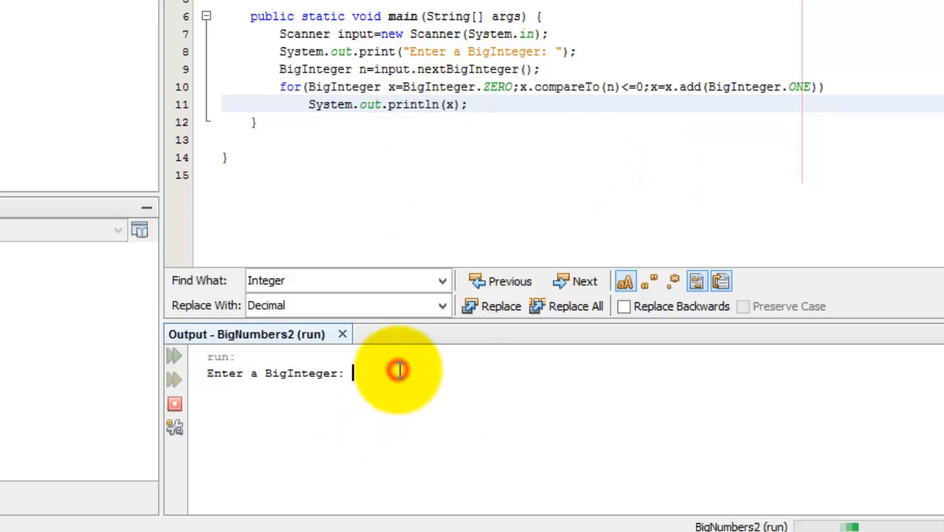
type("15")
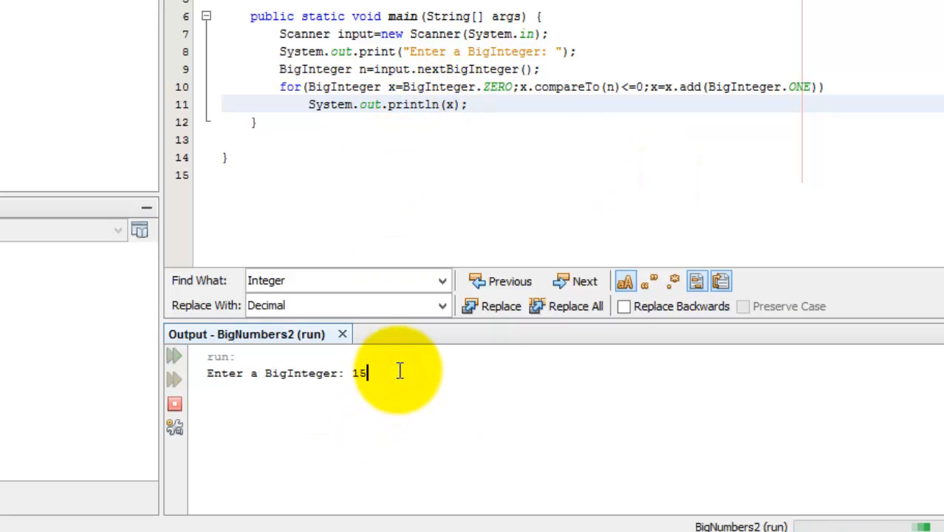
key("enter")
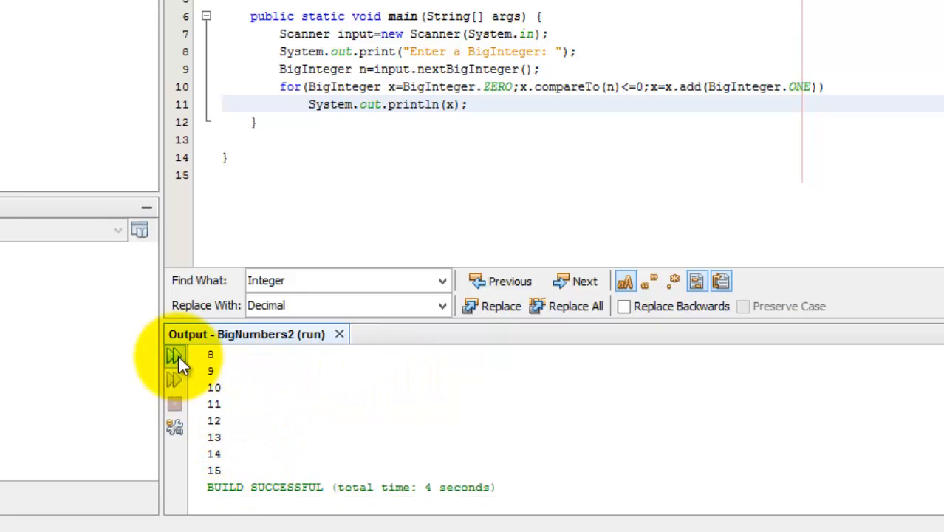
left_click(175, 355)
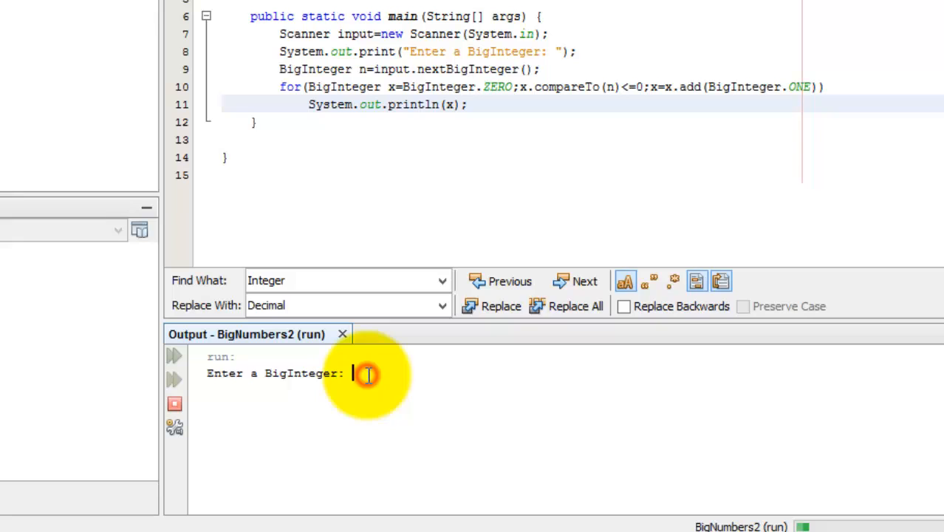
type("1000000000000000000")
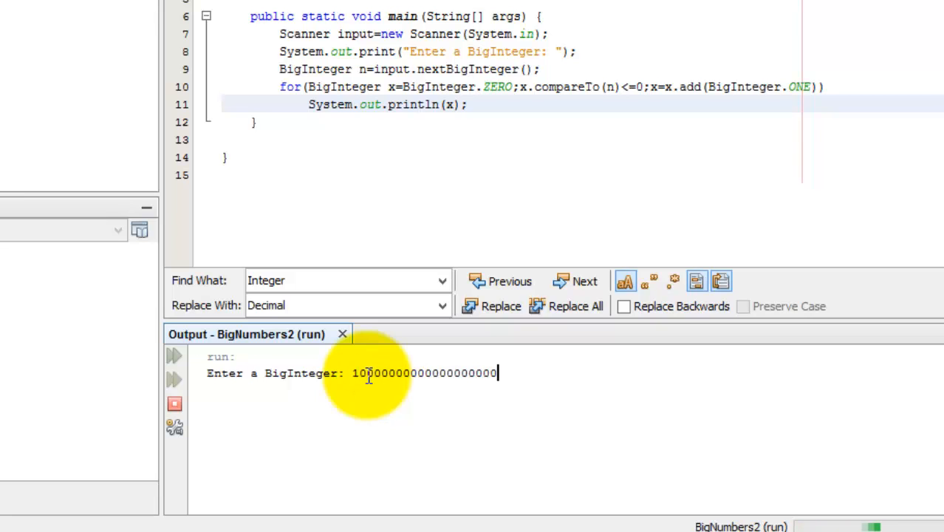